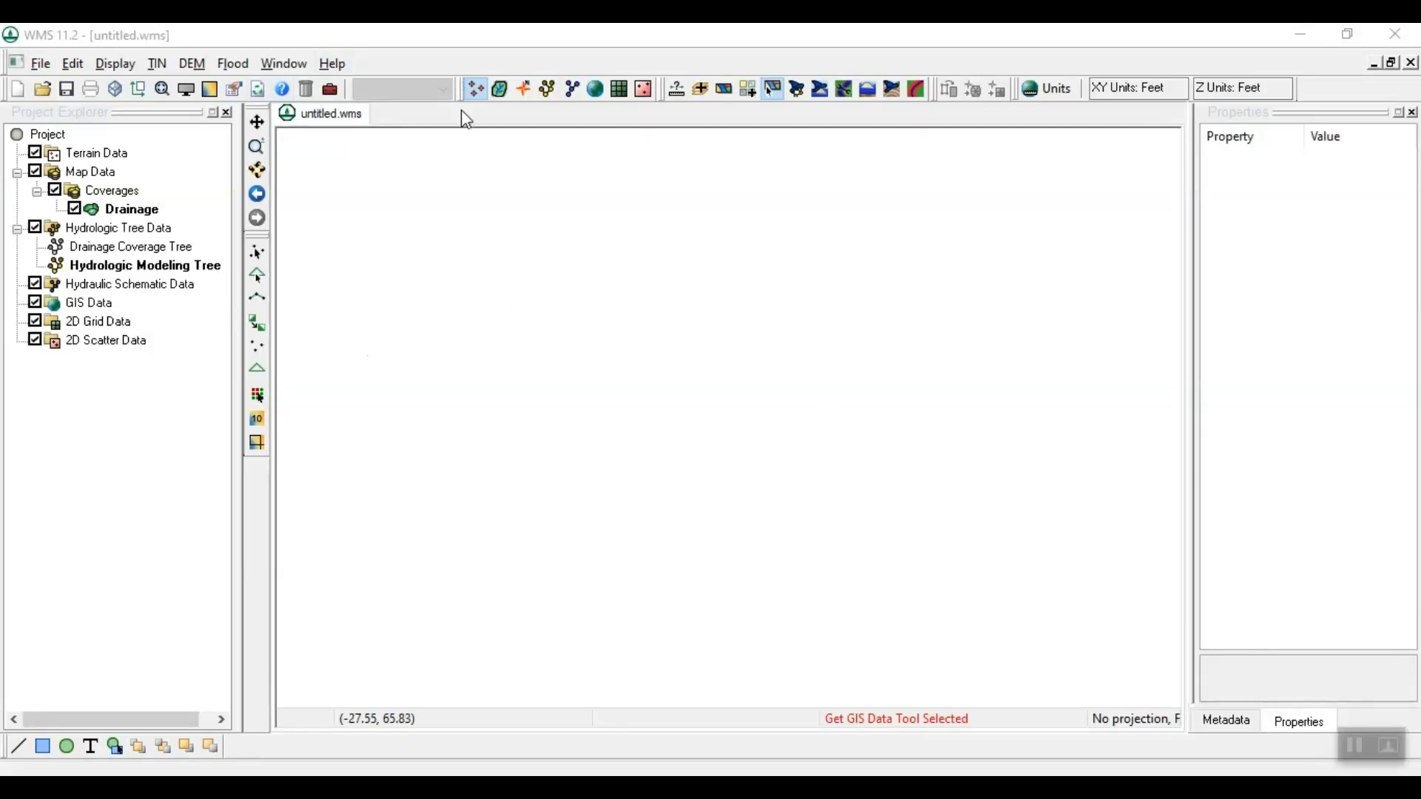
{"action": "mouse_move", "coordinate": [808, 463]}
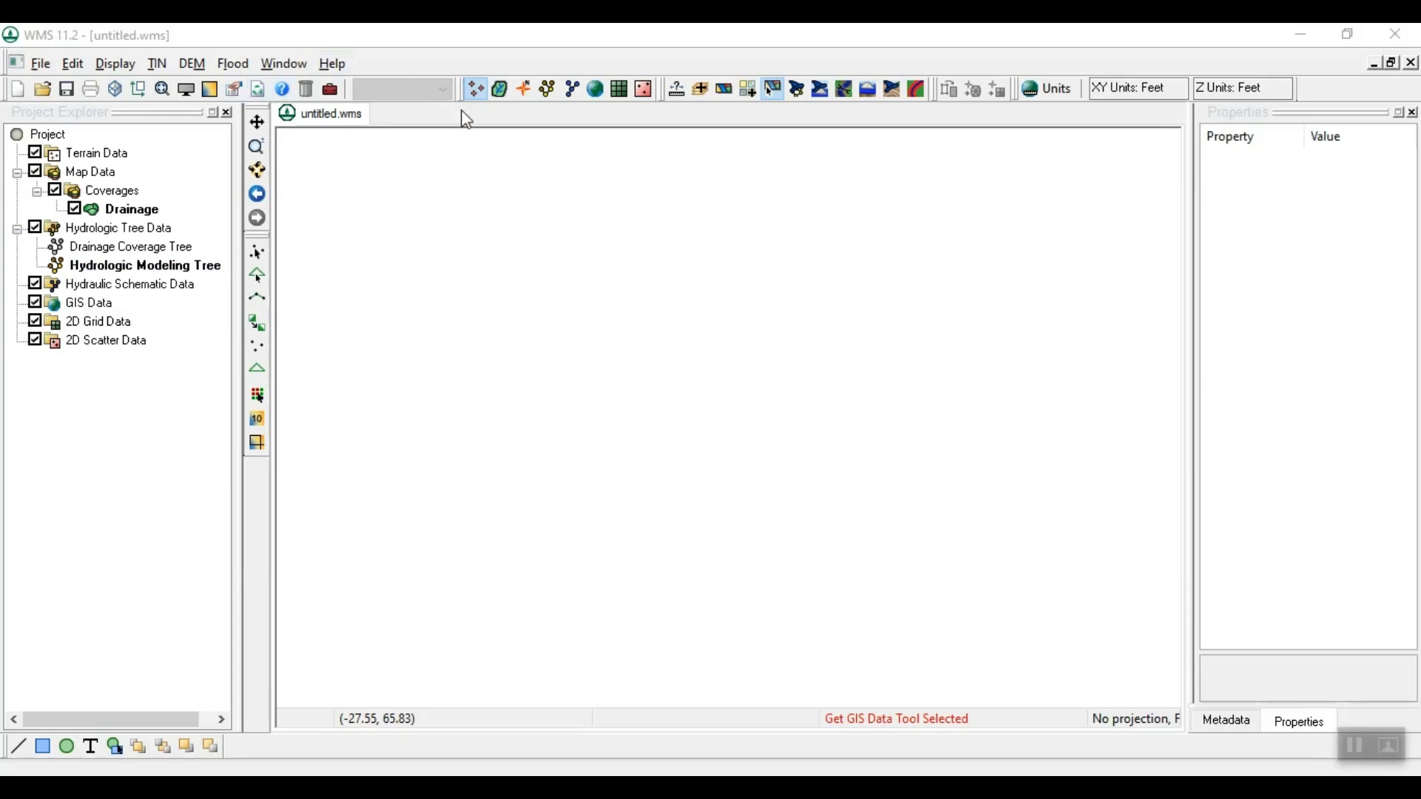
{"action": "mouse_move", "coordinate": [811, 456]}
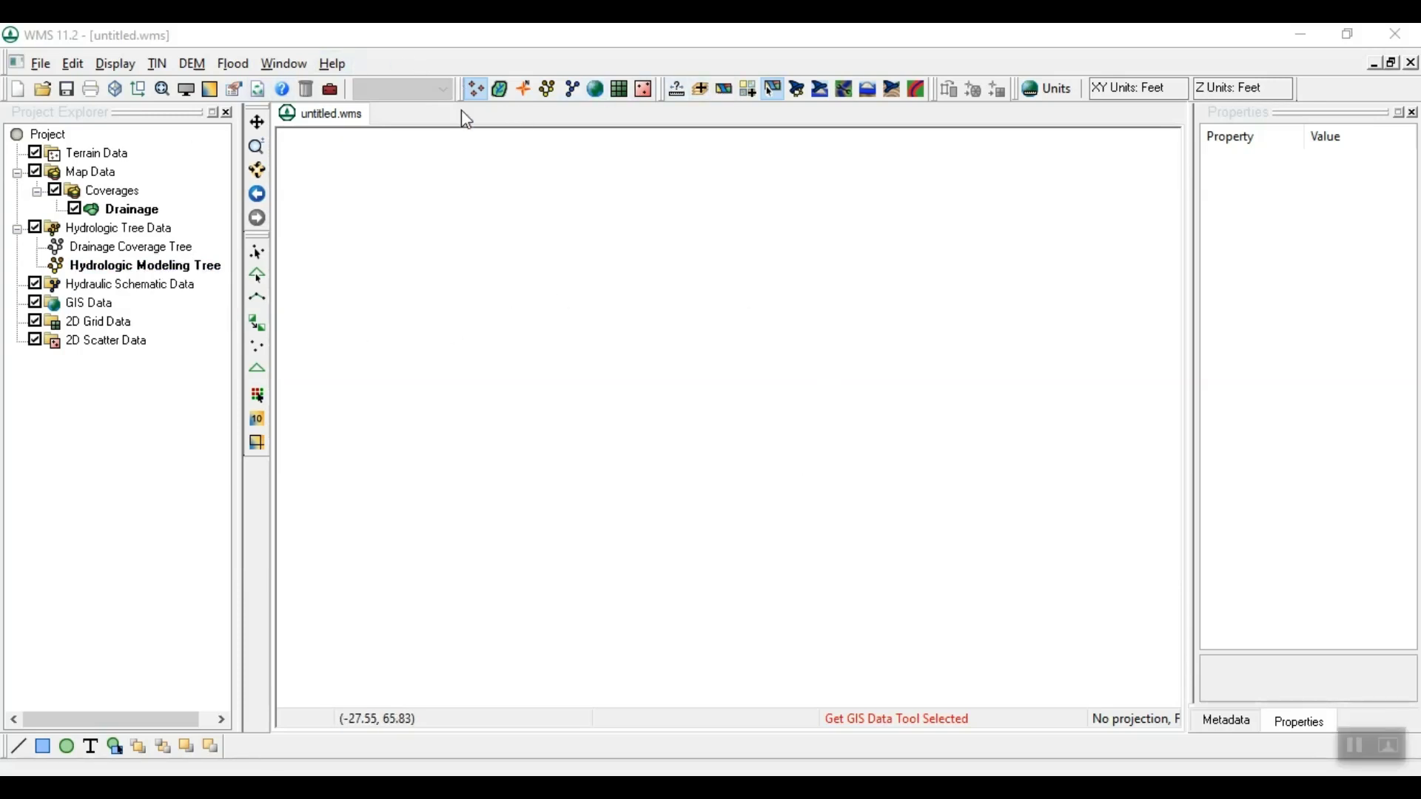
{"action": "mouse_move", "coordinate": [826, 414]}
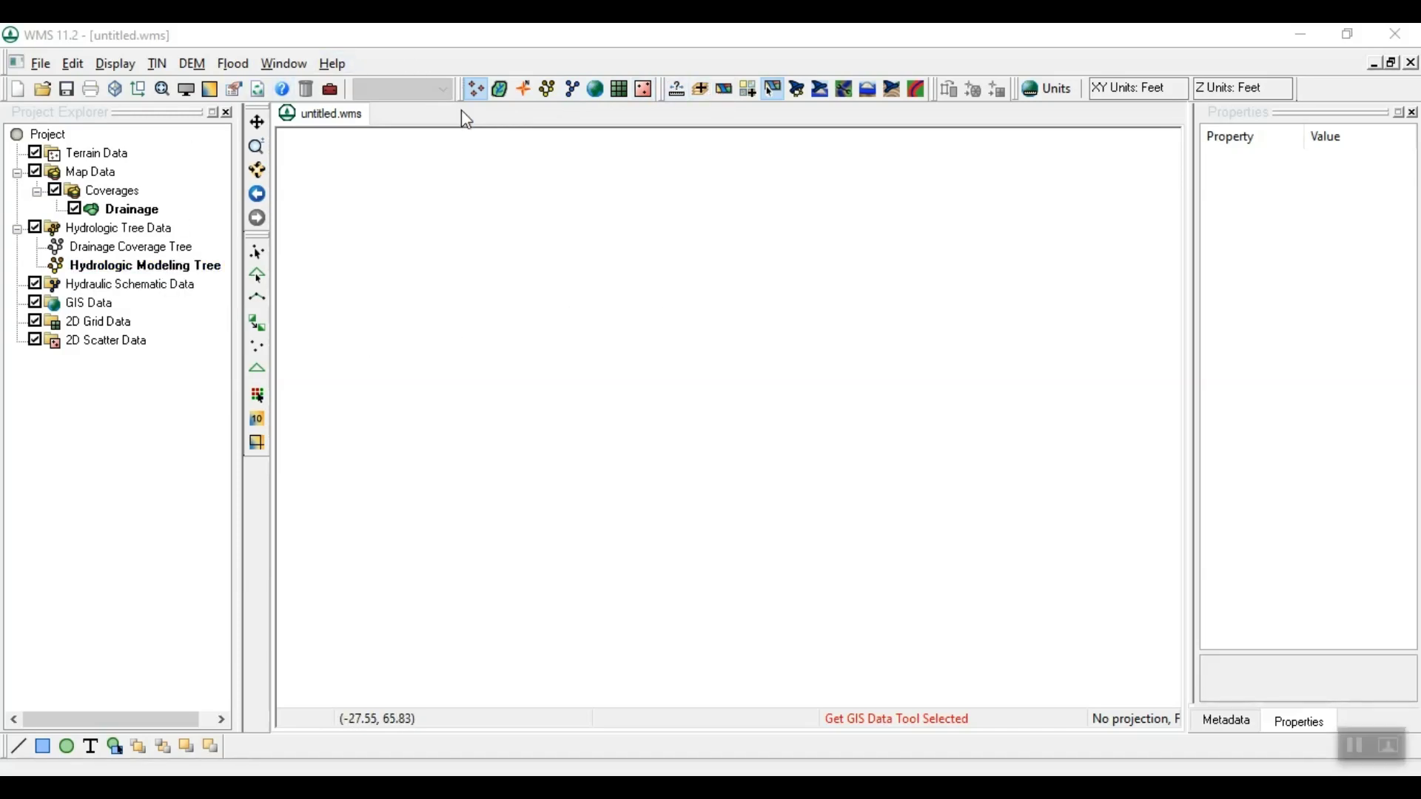
{"action": "mouse_move", "coordinate": [826, 377]}
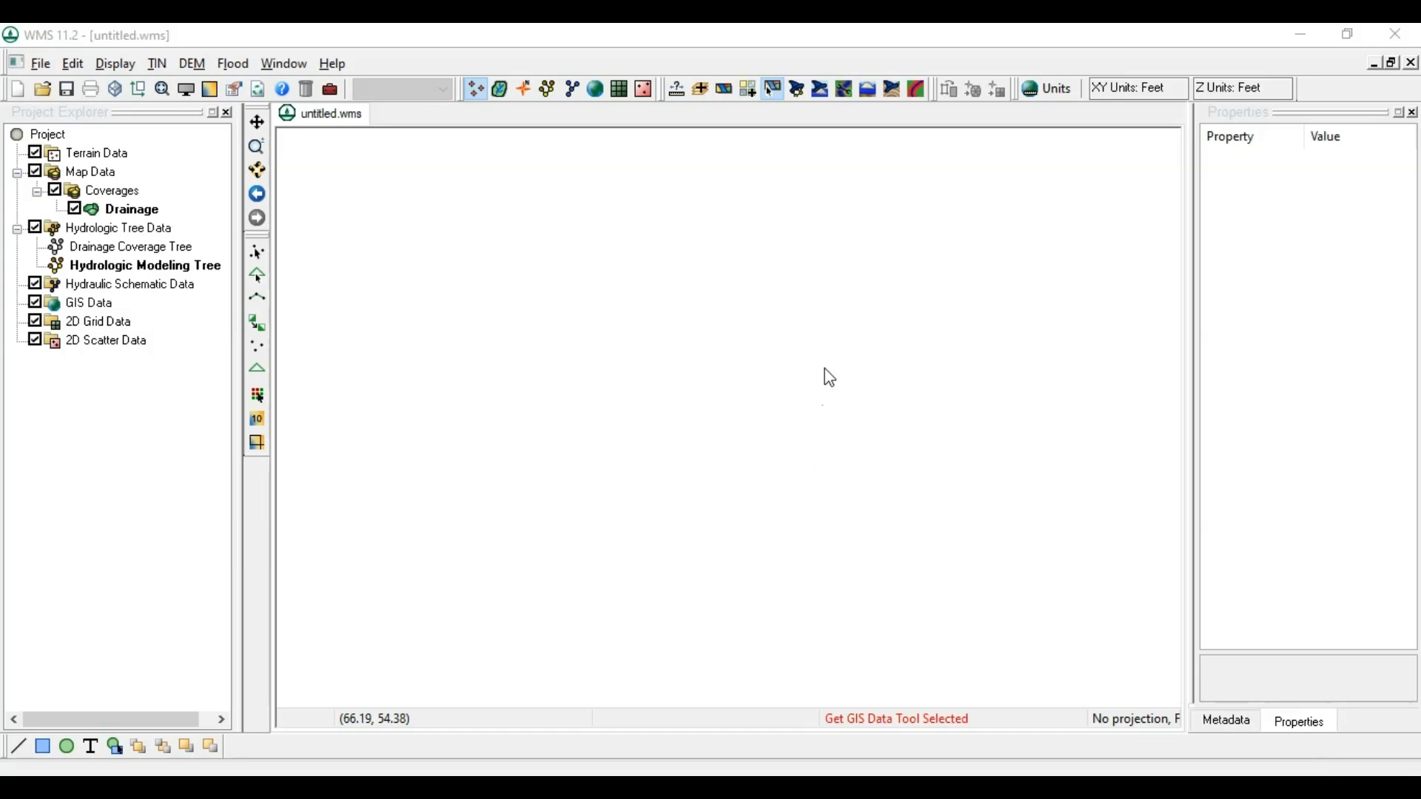
Bring up the Virtual Earth map locator with satellite imagery around lat 32.24, lon 36.00.
{"action": "left_click", "coordinate": [724, 88]}
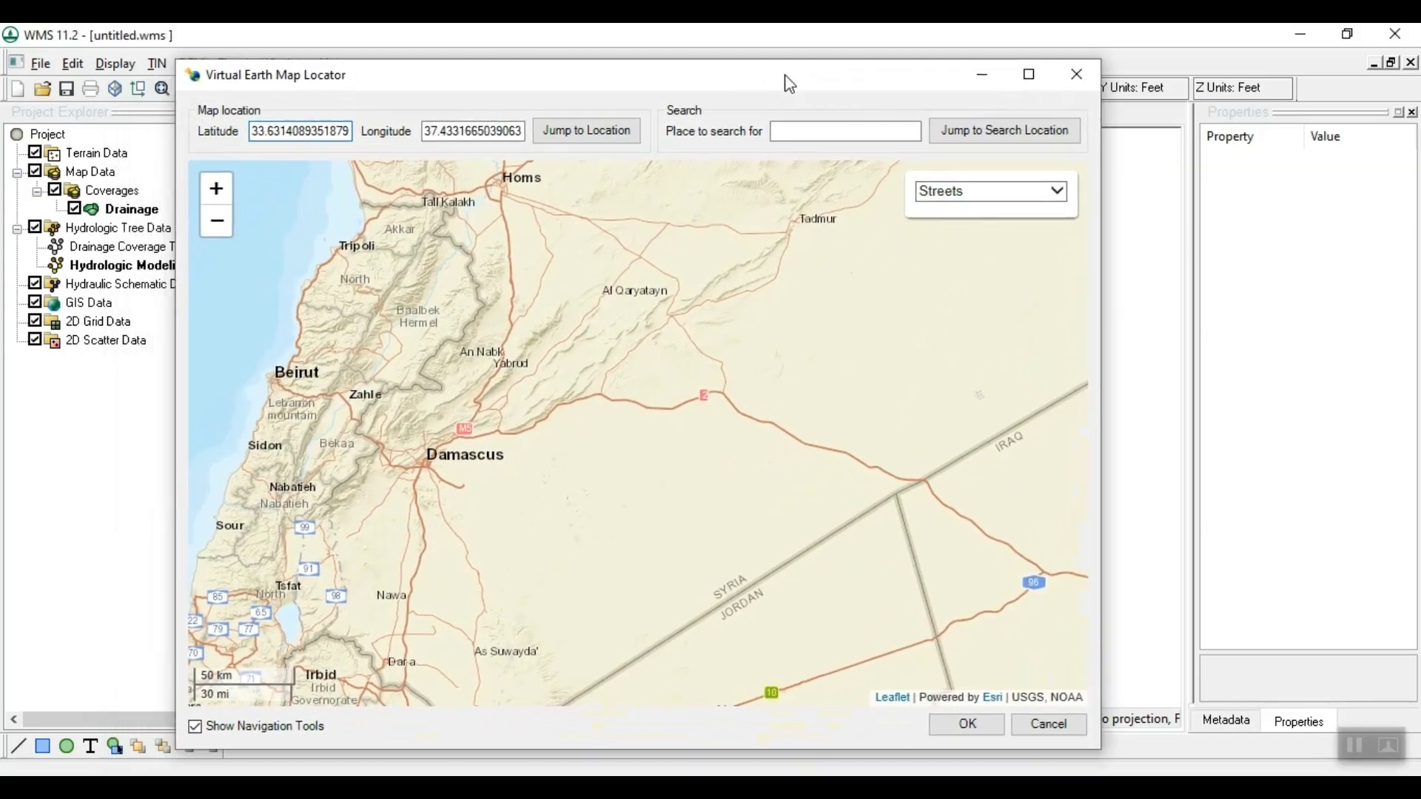
{"action": "left_click", "coordinate": [990, 191]}
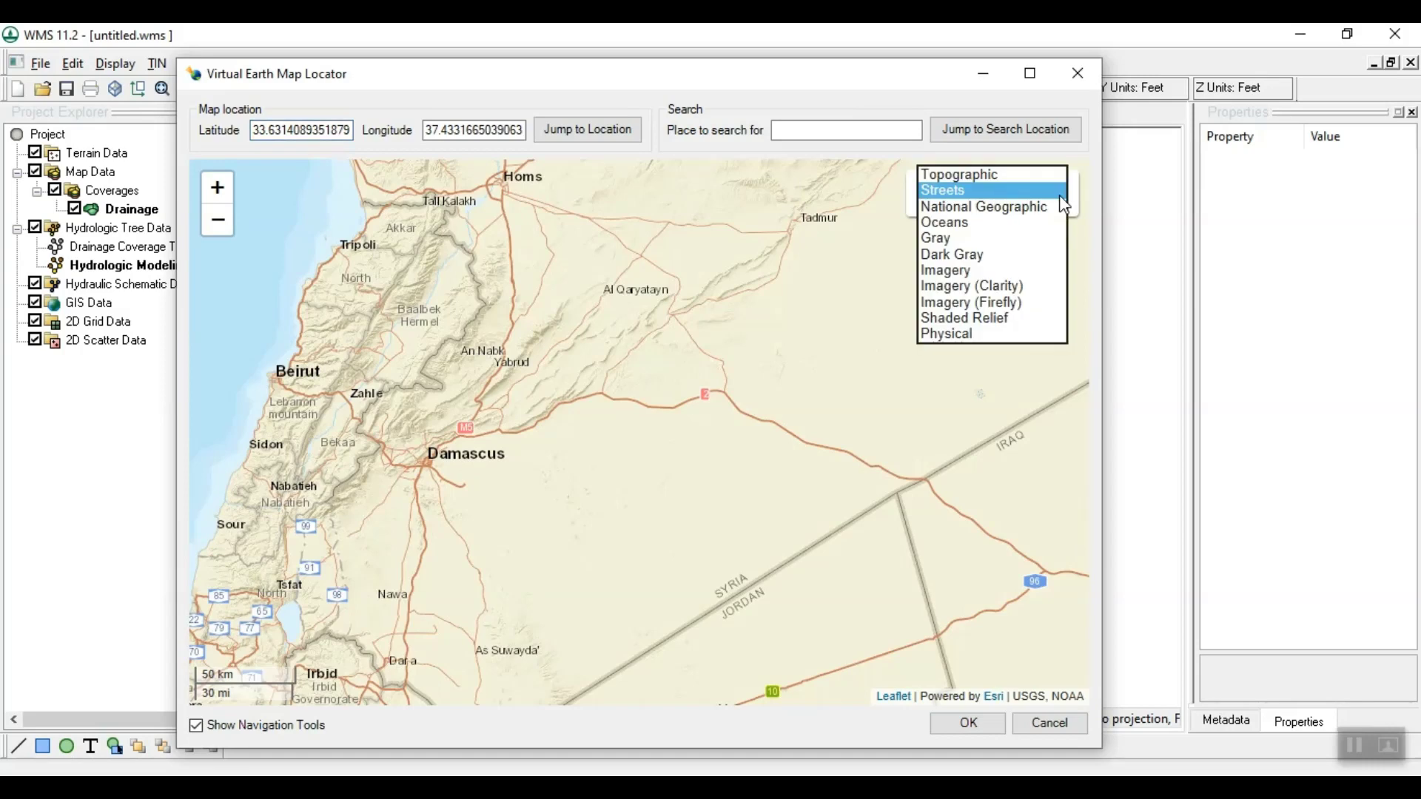
{"action": "mouse_move", "coordinate": [1051, 256]}
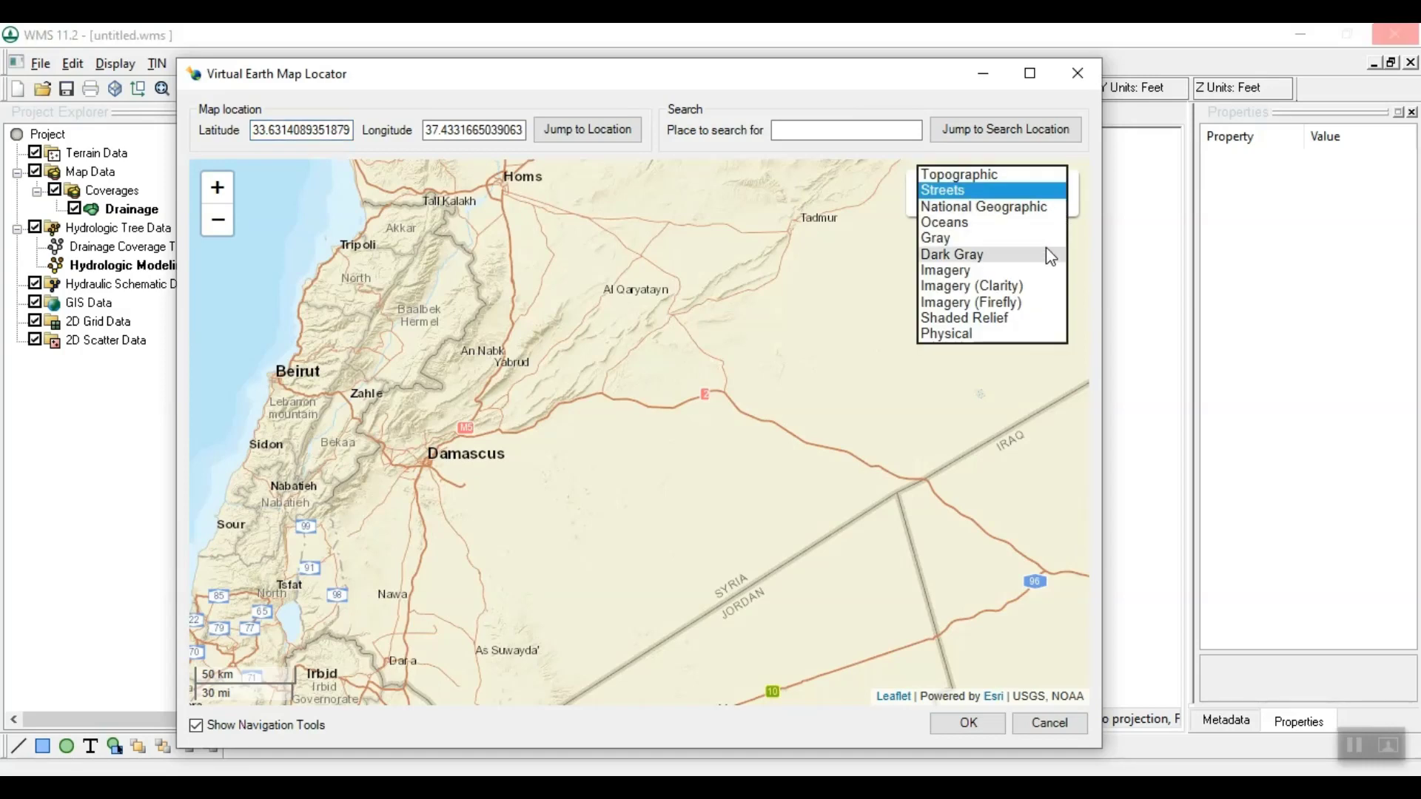
{"action": "left_click", "coordinate": [946, 269]}
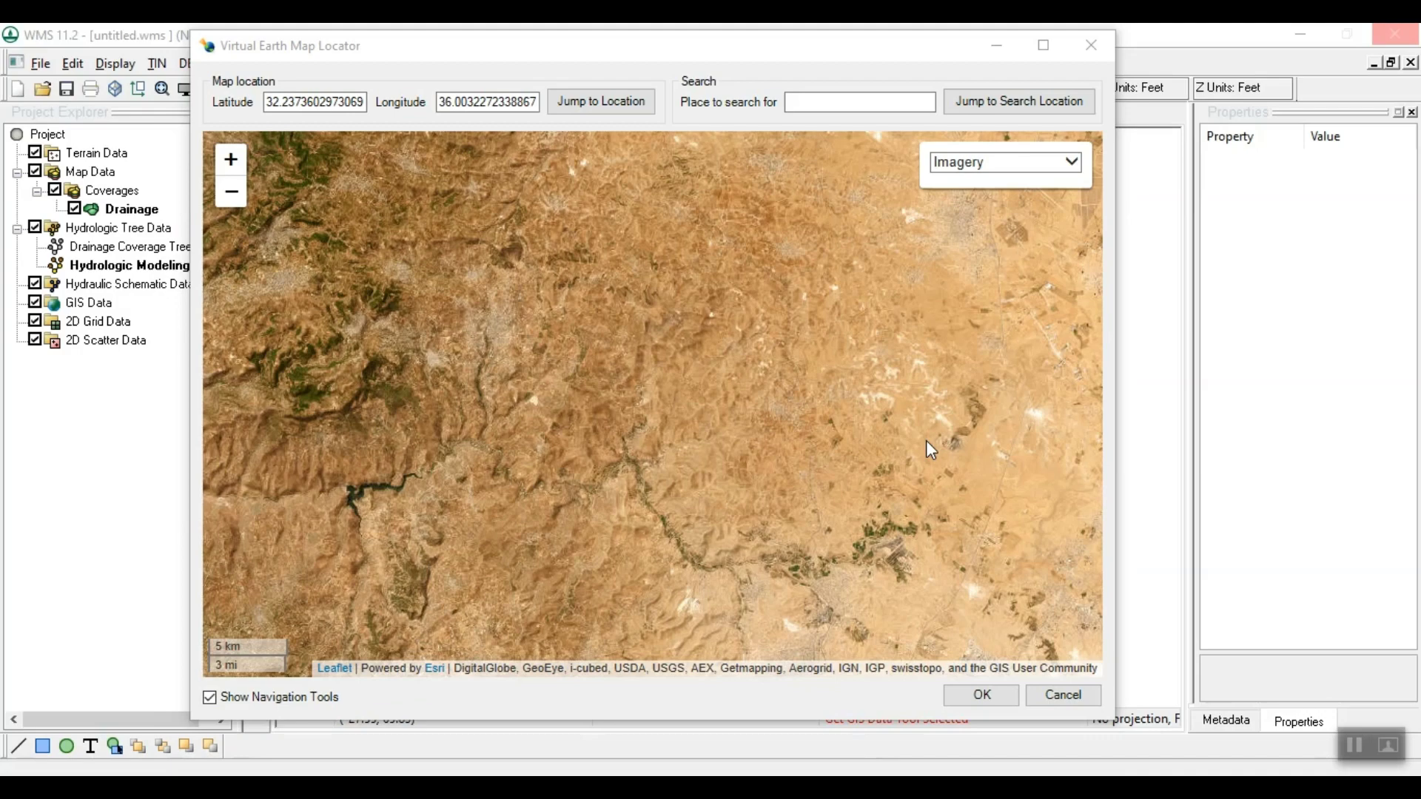
{"action": "mouse_move", "coordinate": [439, 539]}
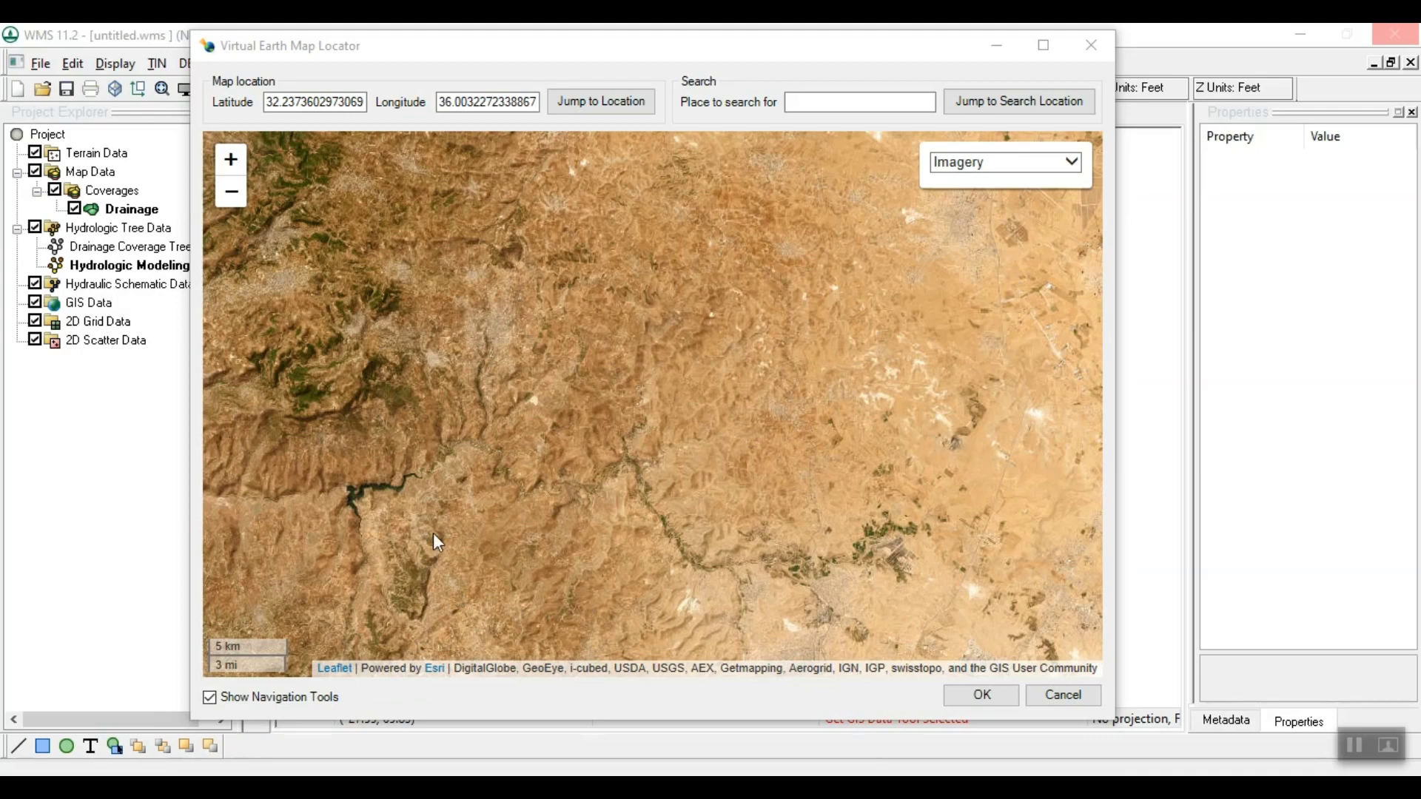
{"action": "mouse_move", "coordinate": [492, 536]}
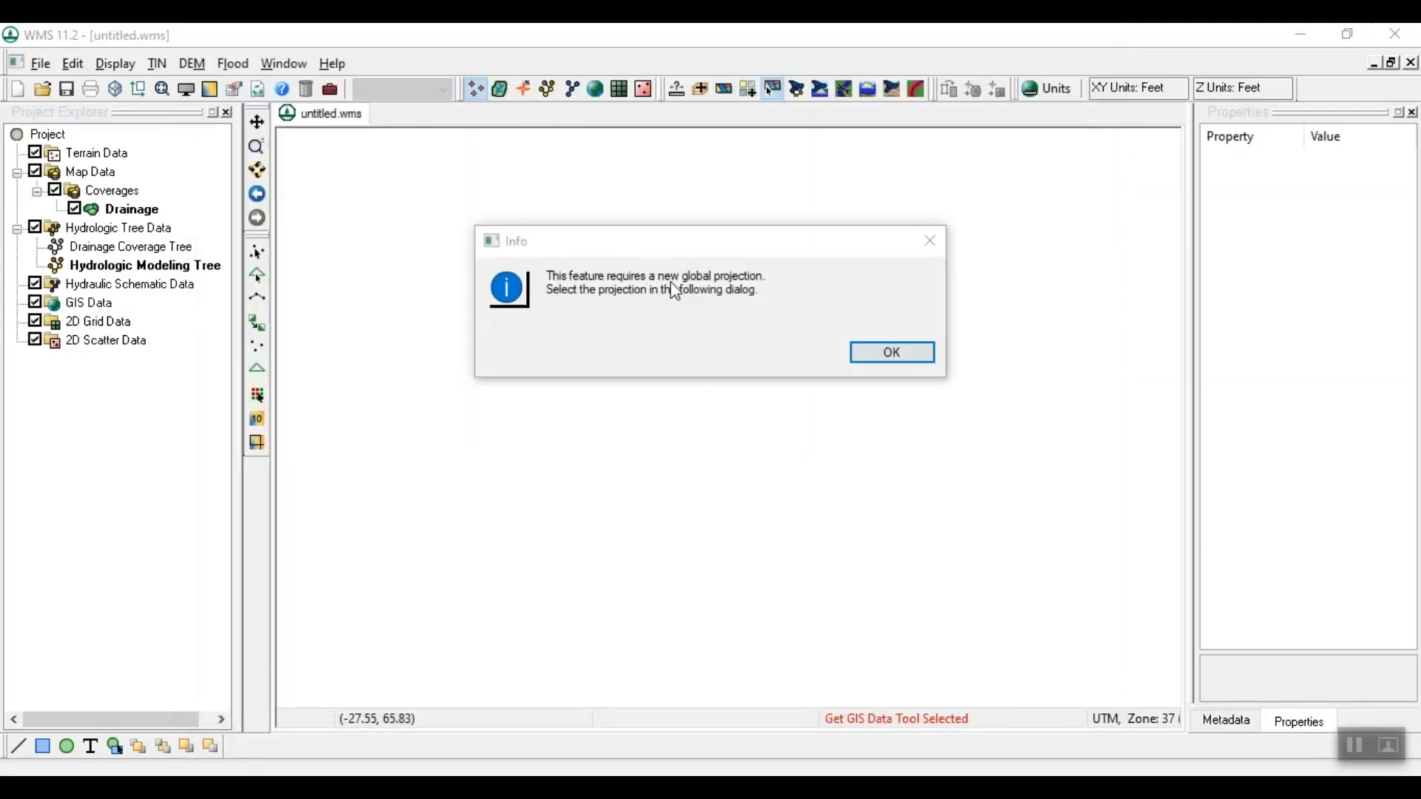
{"action": "mouse_move", "coordinate": [554, 317]}
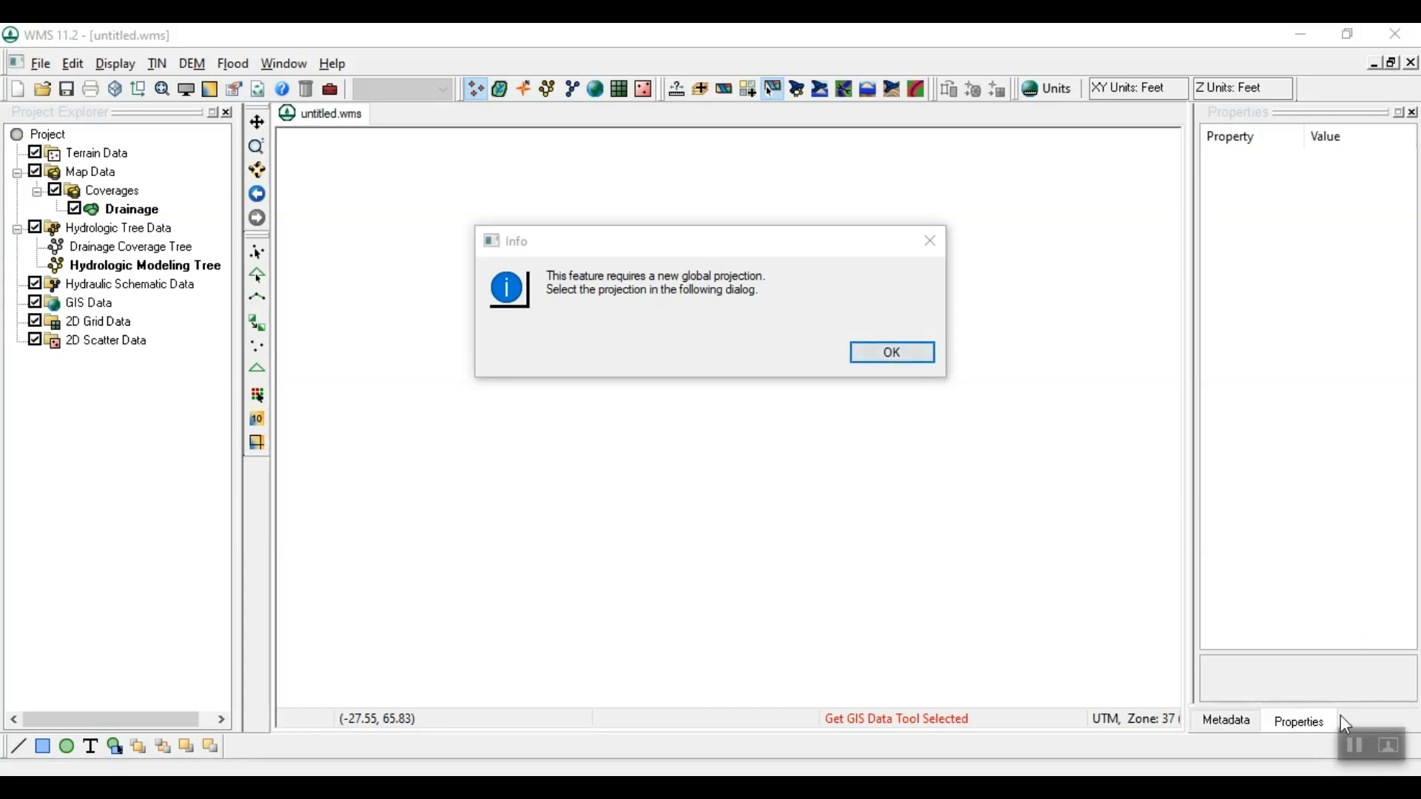
Acknowledge the new-projection notice and reach the display projection settings (UTM Zone 37 N).
{"action": "left_click", "coordinate": [890, 352]}
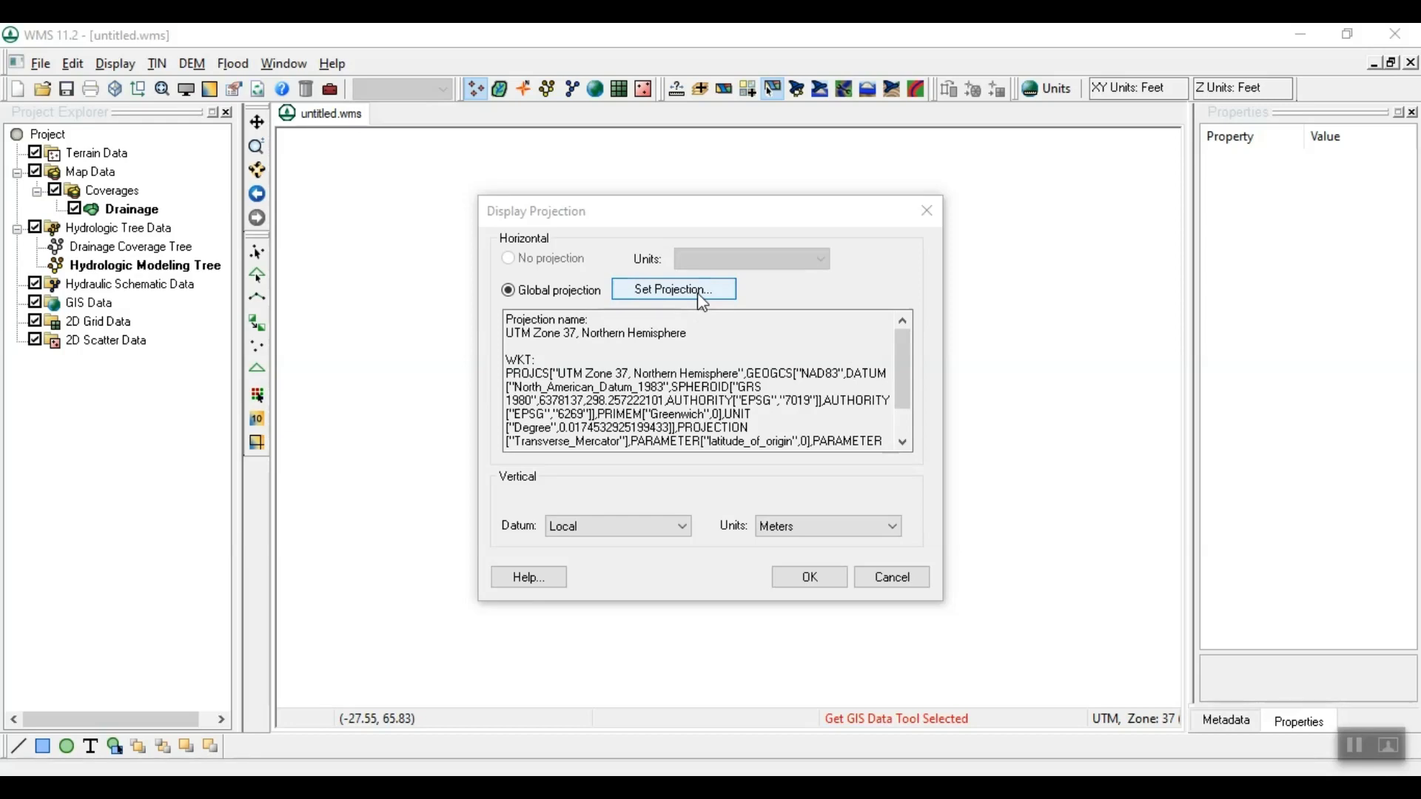
{"action": "left_click", "coordinate": [674, 288]}
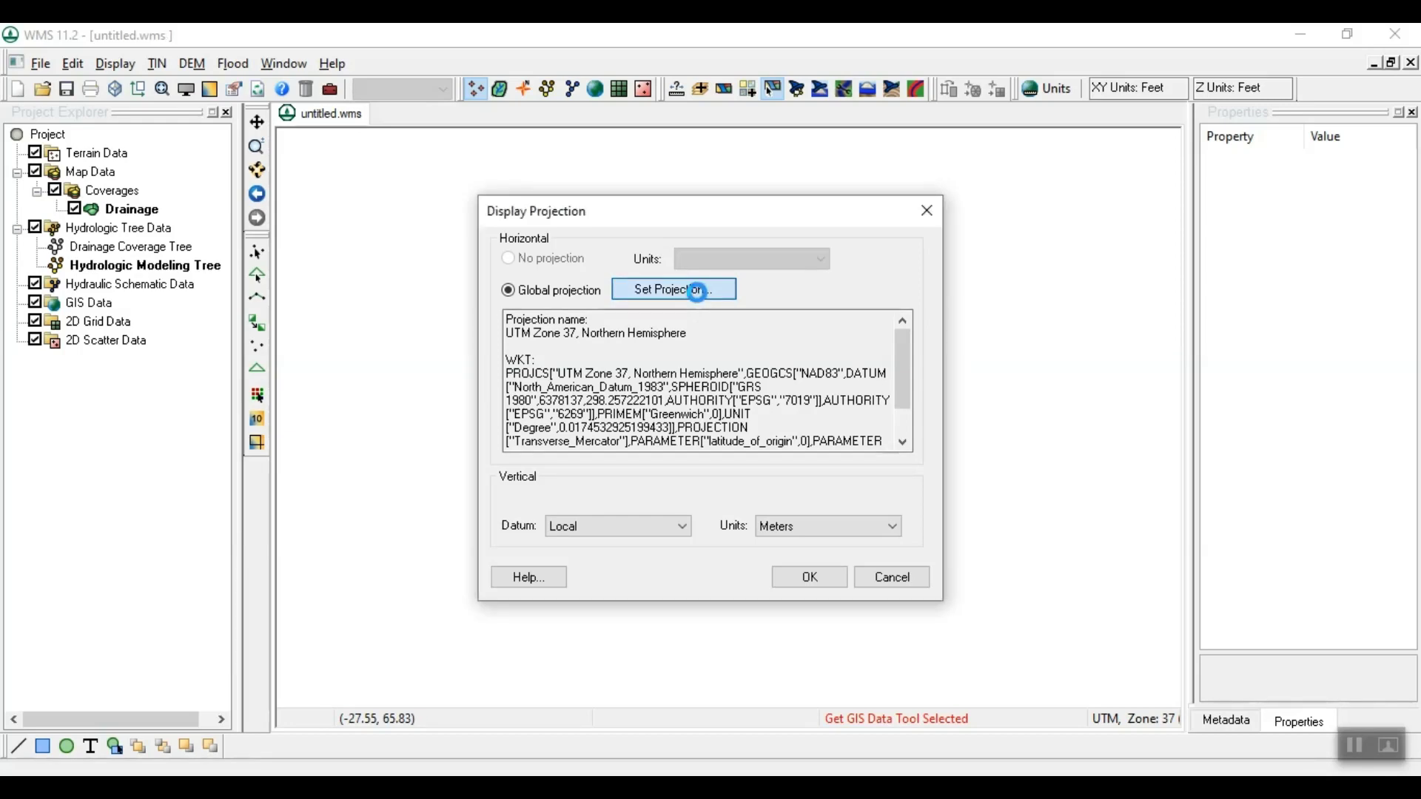
Choose Palestine 1923 Palestine Grid under National Grids > Asia as the global horizontal projection.
{"action": "left_click", "coordinate": [673, 289]}
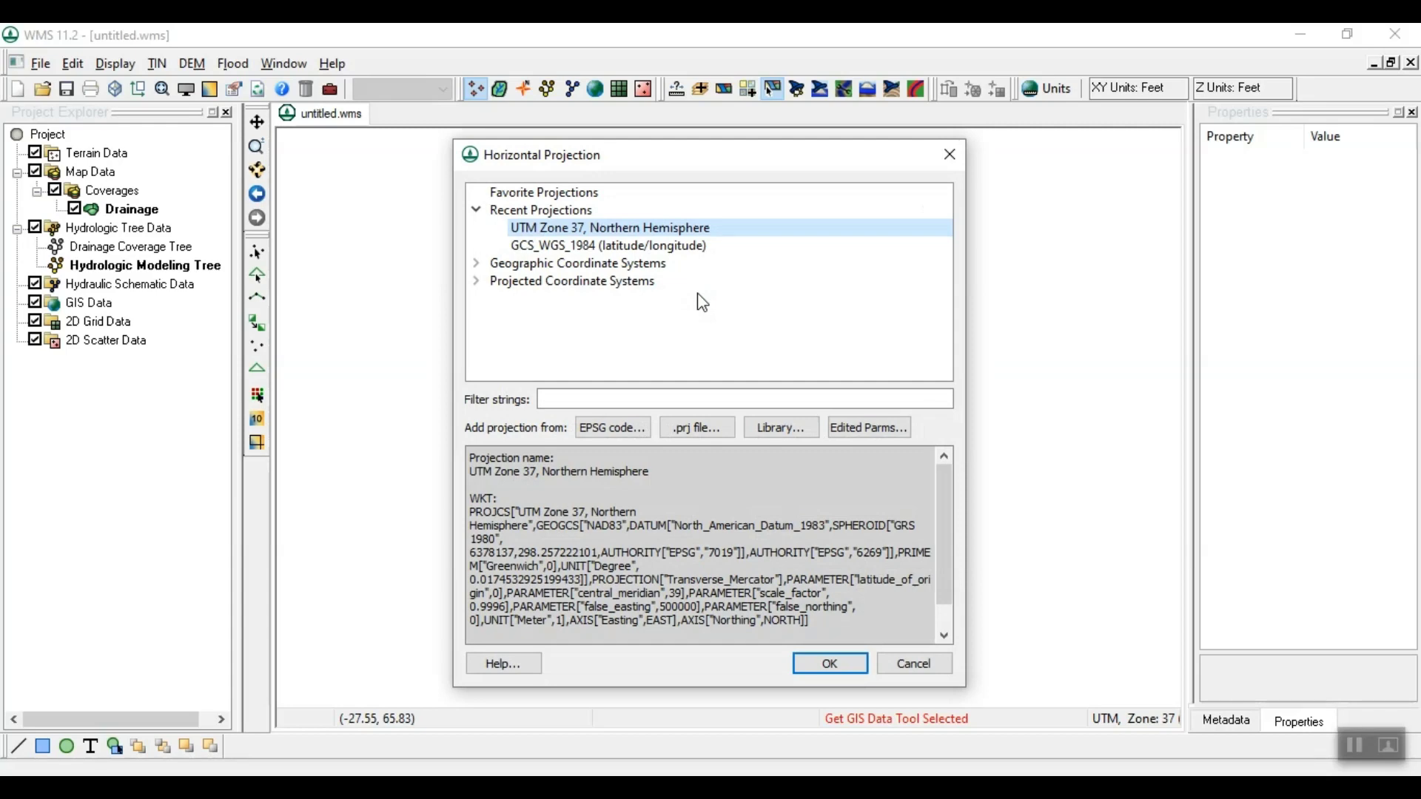
{"action": "left_click", "coordinate": [477, 281]}
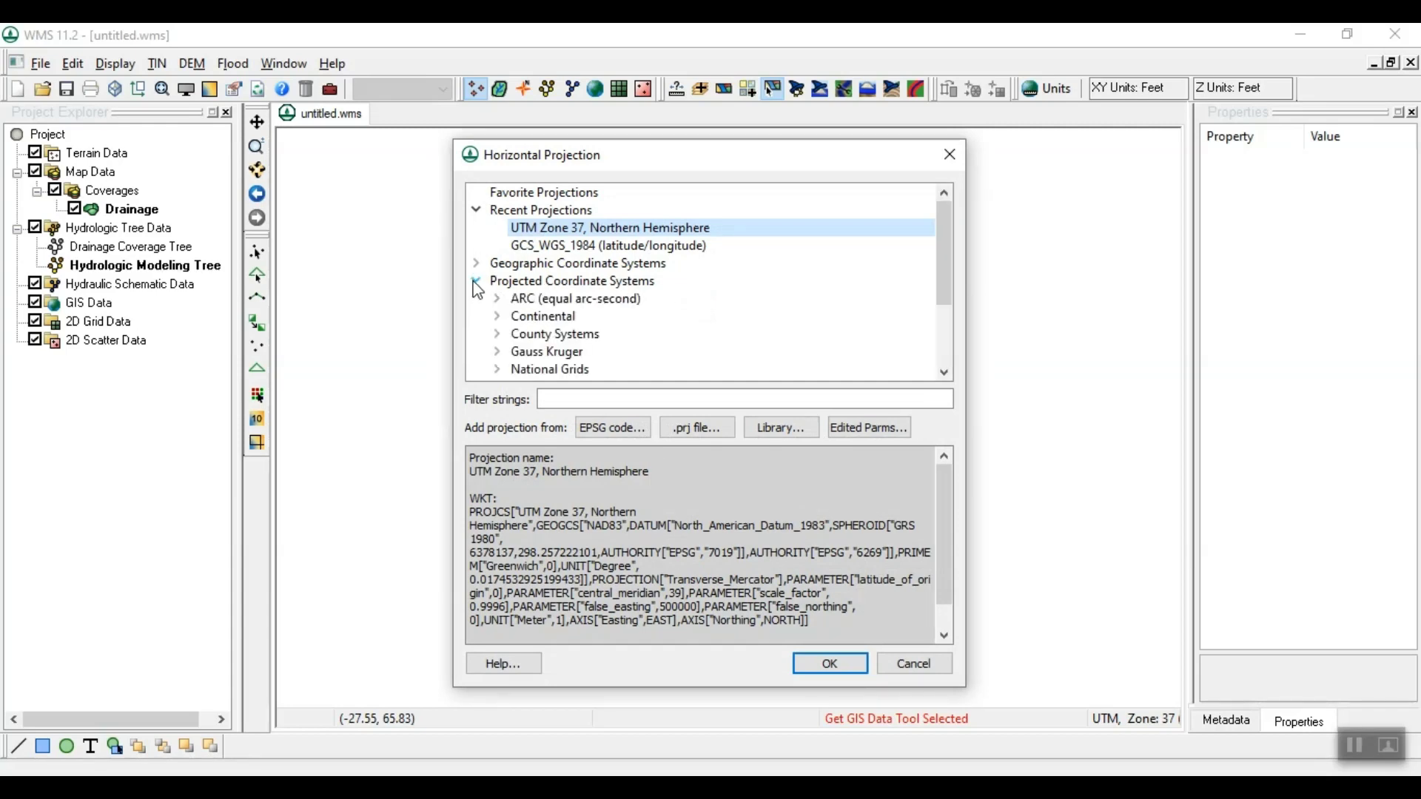
{"action": "left_click", "coordinate": [572, 281]}
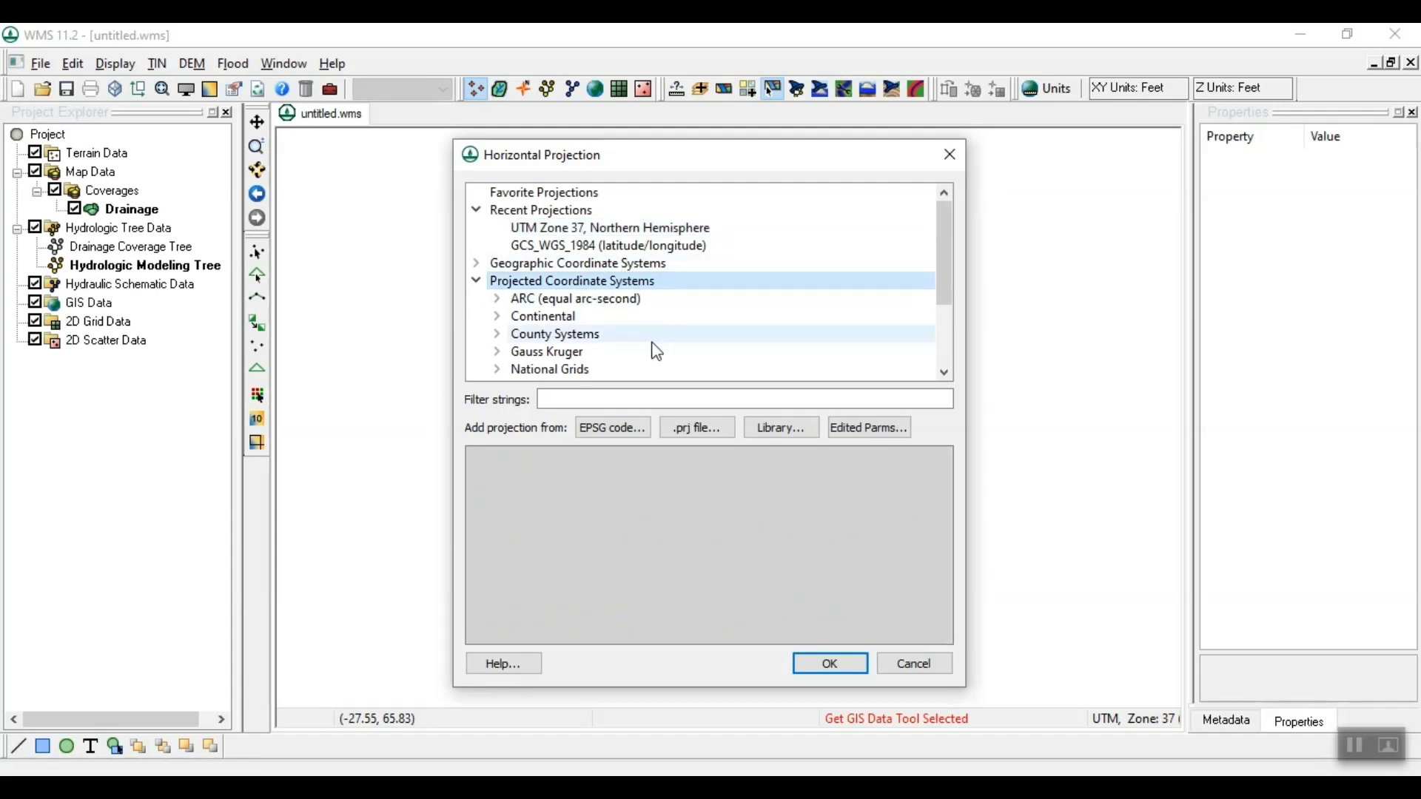
{"action": "left_click", "coordinate": [497, 315]}
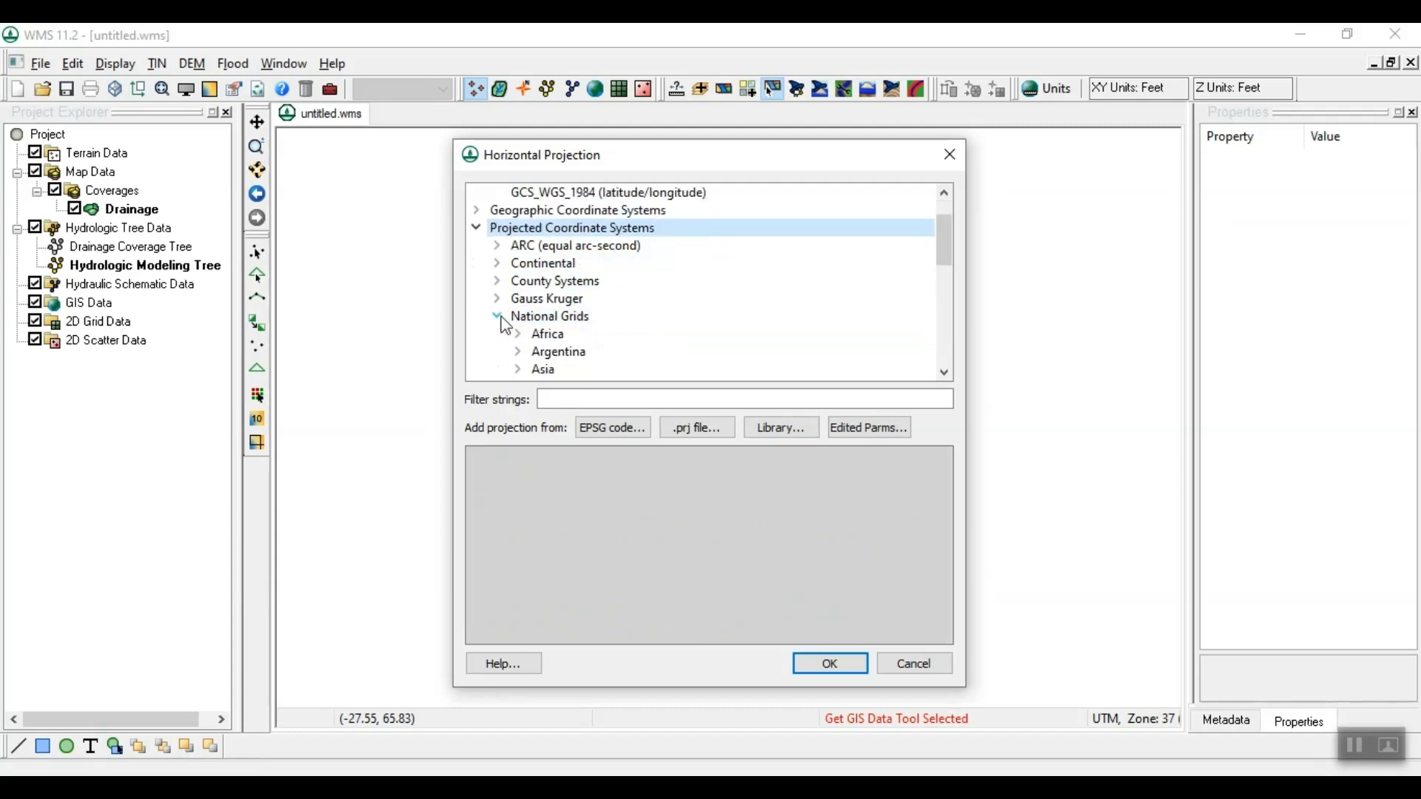
{"action": "left_click", "coordinate": [542, 368]}
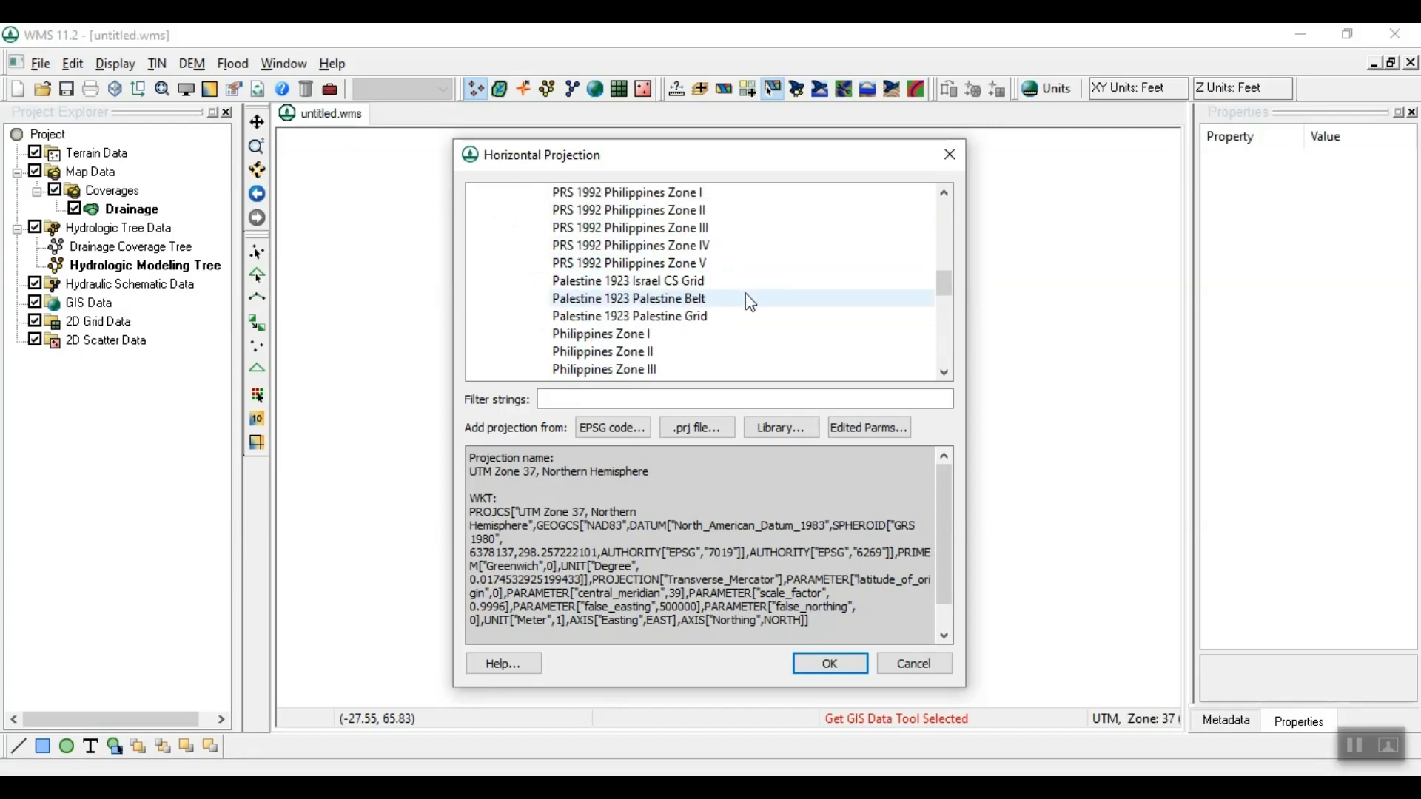
{"action": "mouse_move", "coordinate": [783, 305]}
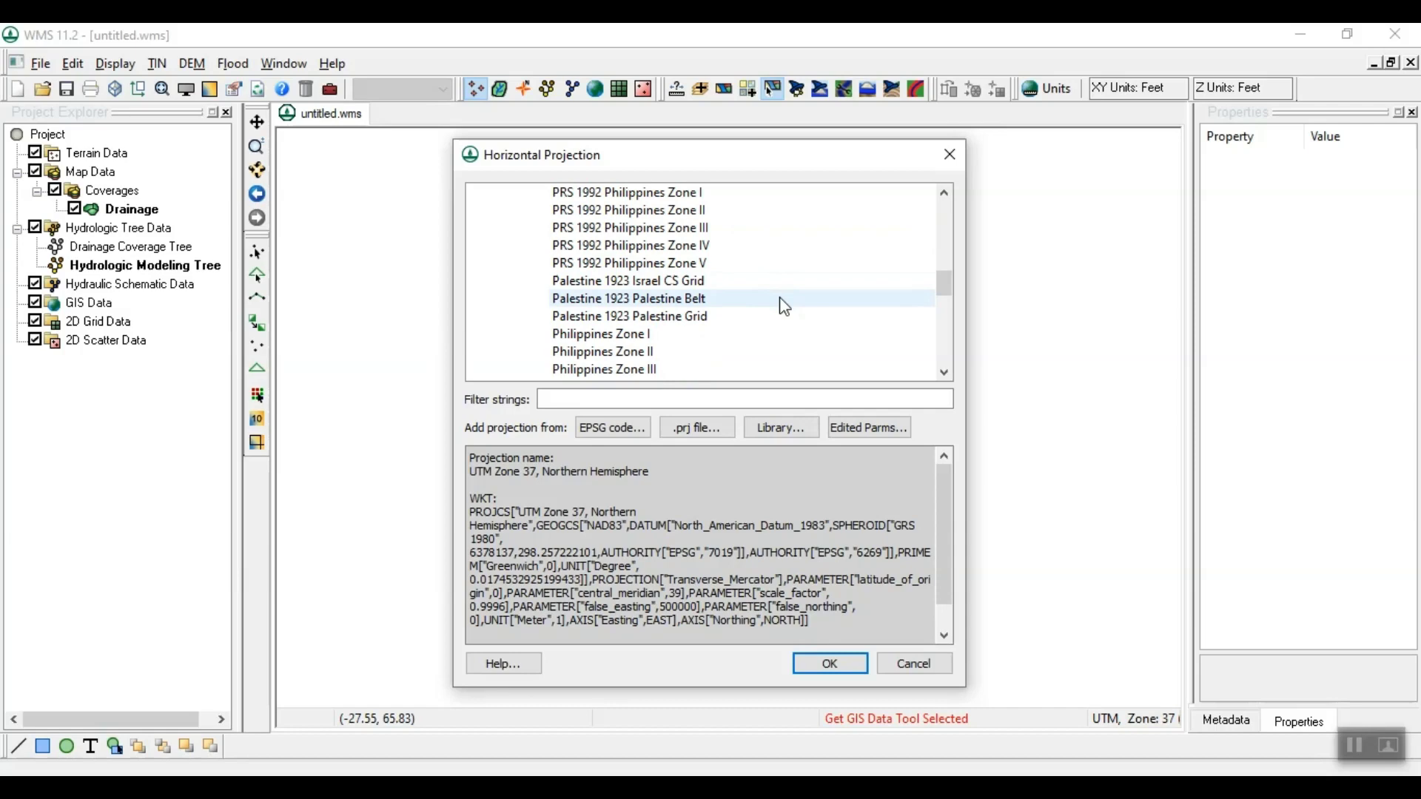
{"action": "left_click", "coordinate": [631, 315]}
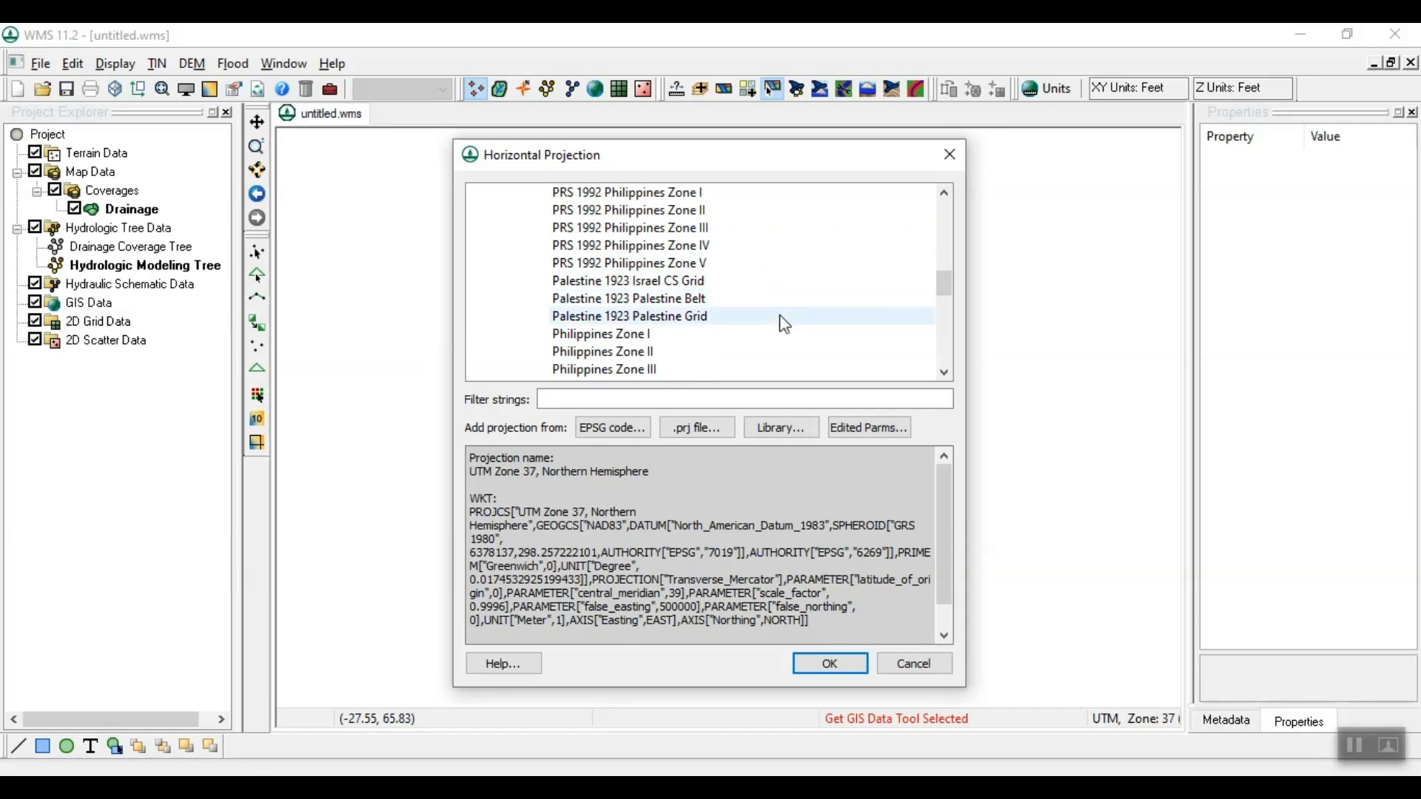
{"action": "left_click", "coordinate": [629, 315]}
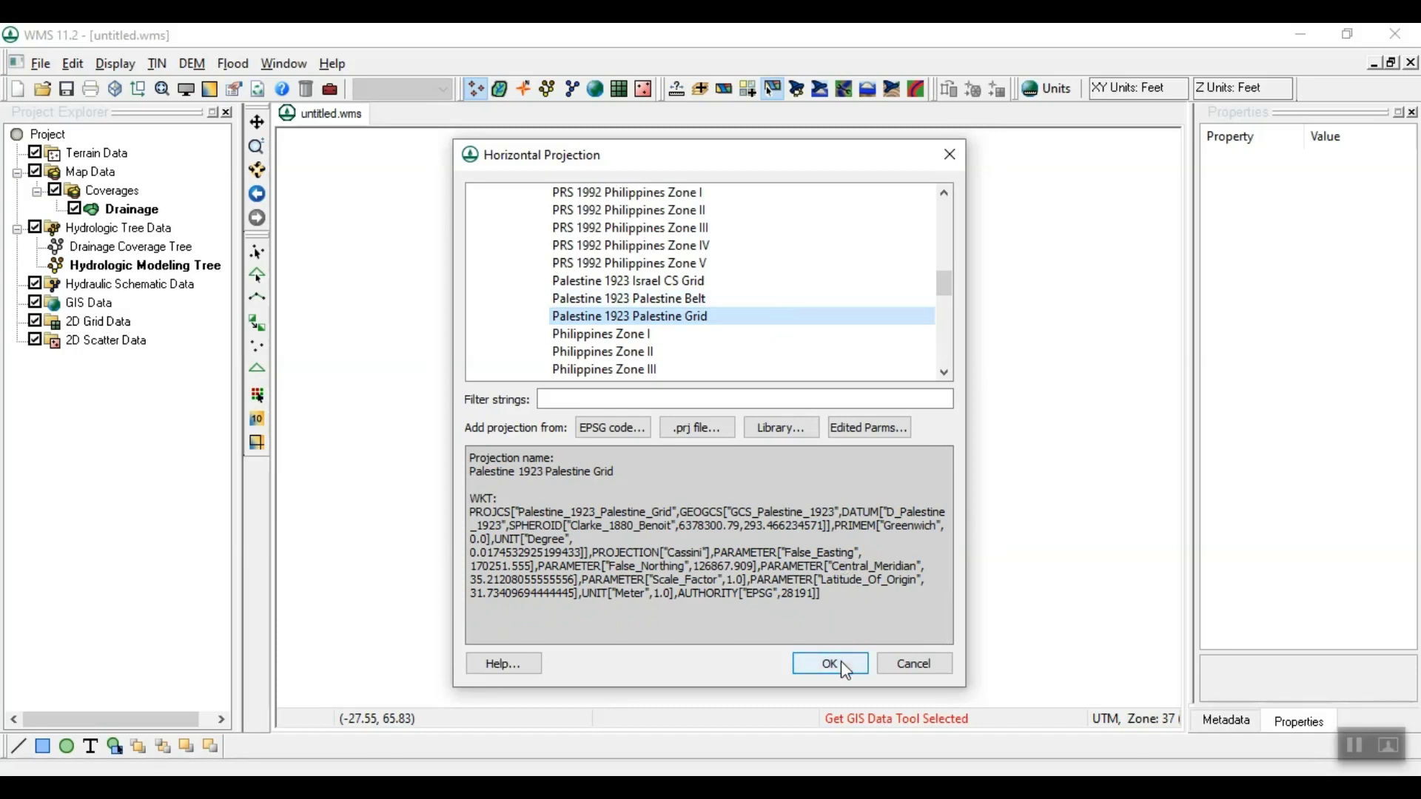
{"action": "left_click", "coordinate": [829, 663]}
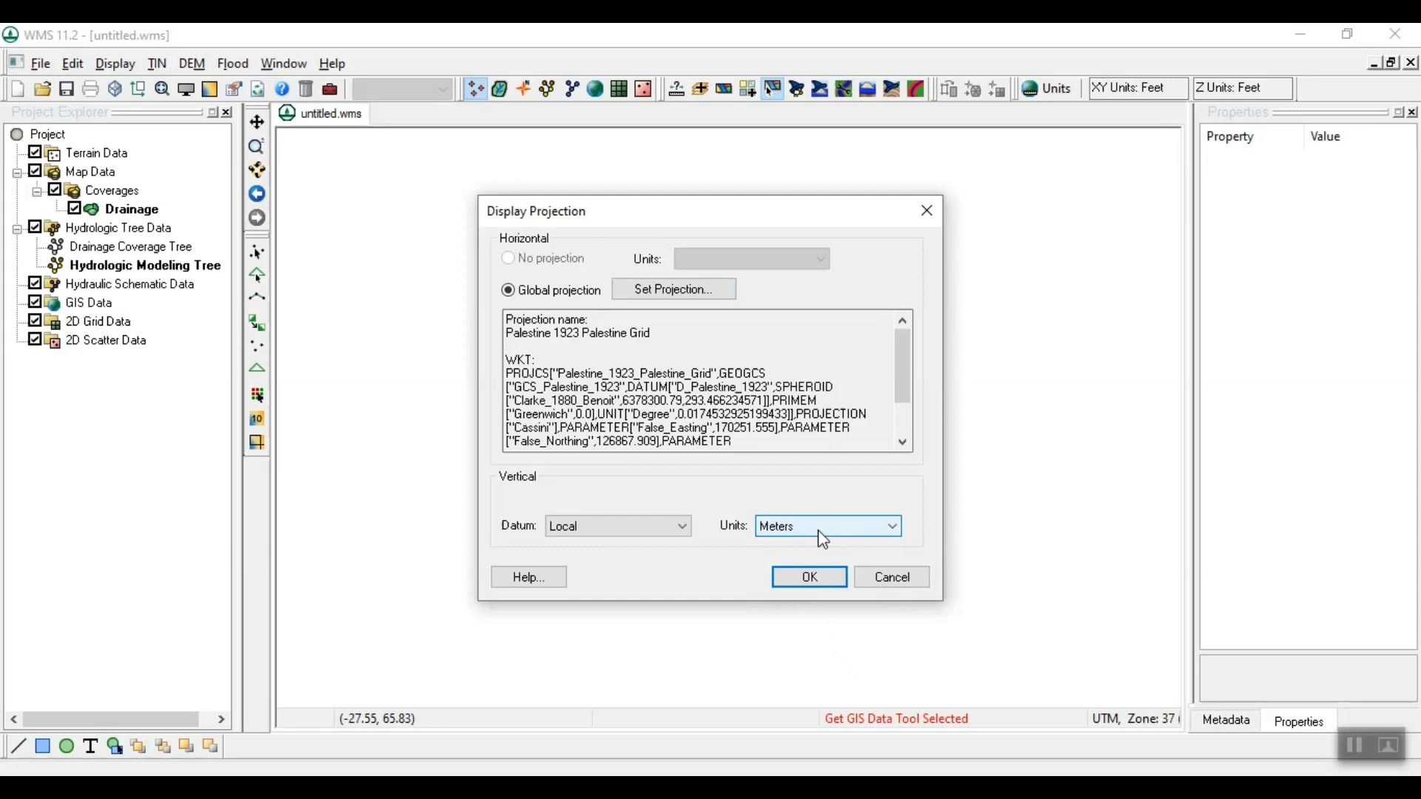
{"action": "mouse_move", "coordinate": [791, 589]}
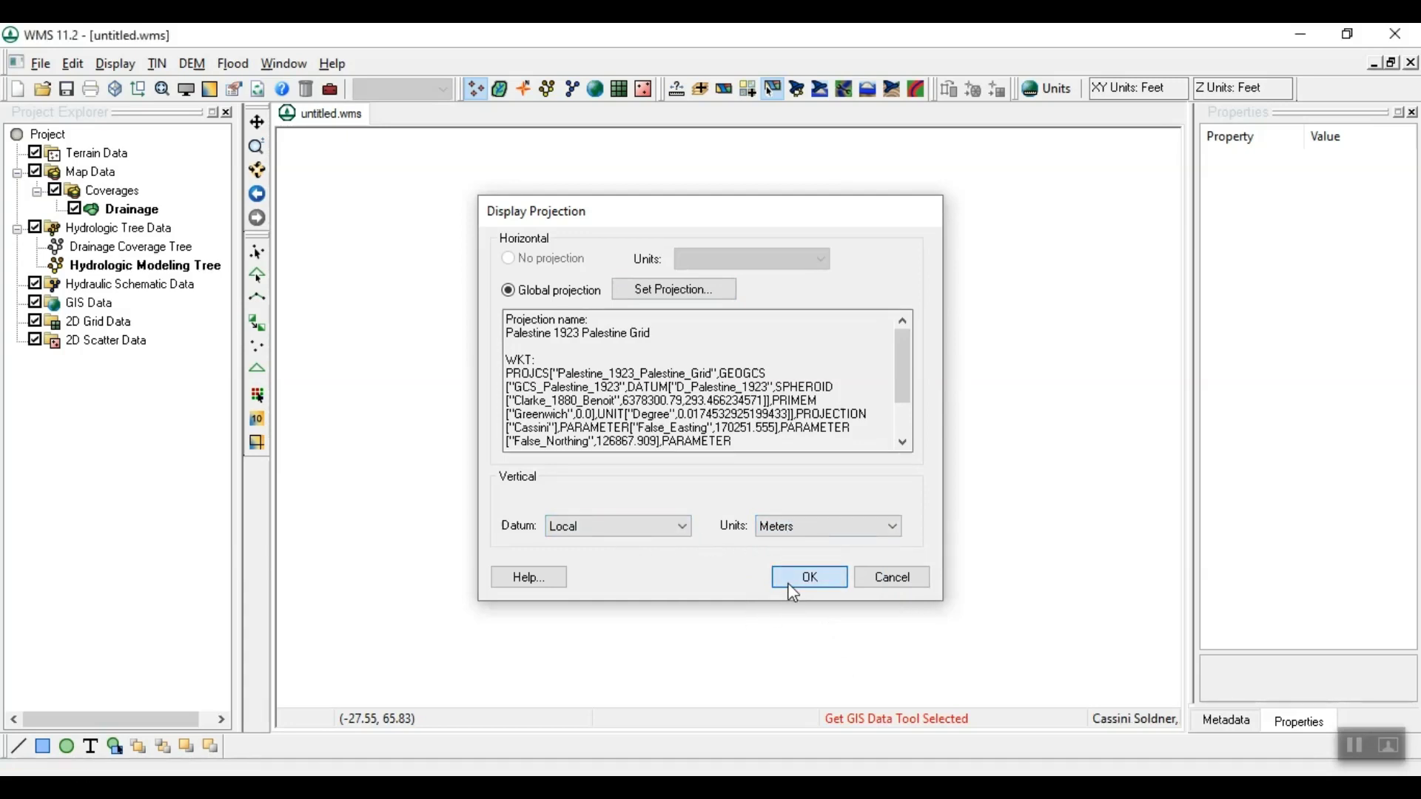
Apply the projection and select Worldwide Elevation Data (Variable Resolution) as the web data source.
{"action": "left_click", "coordinate": [807, 577]}
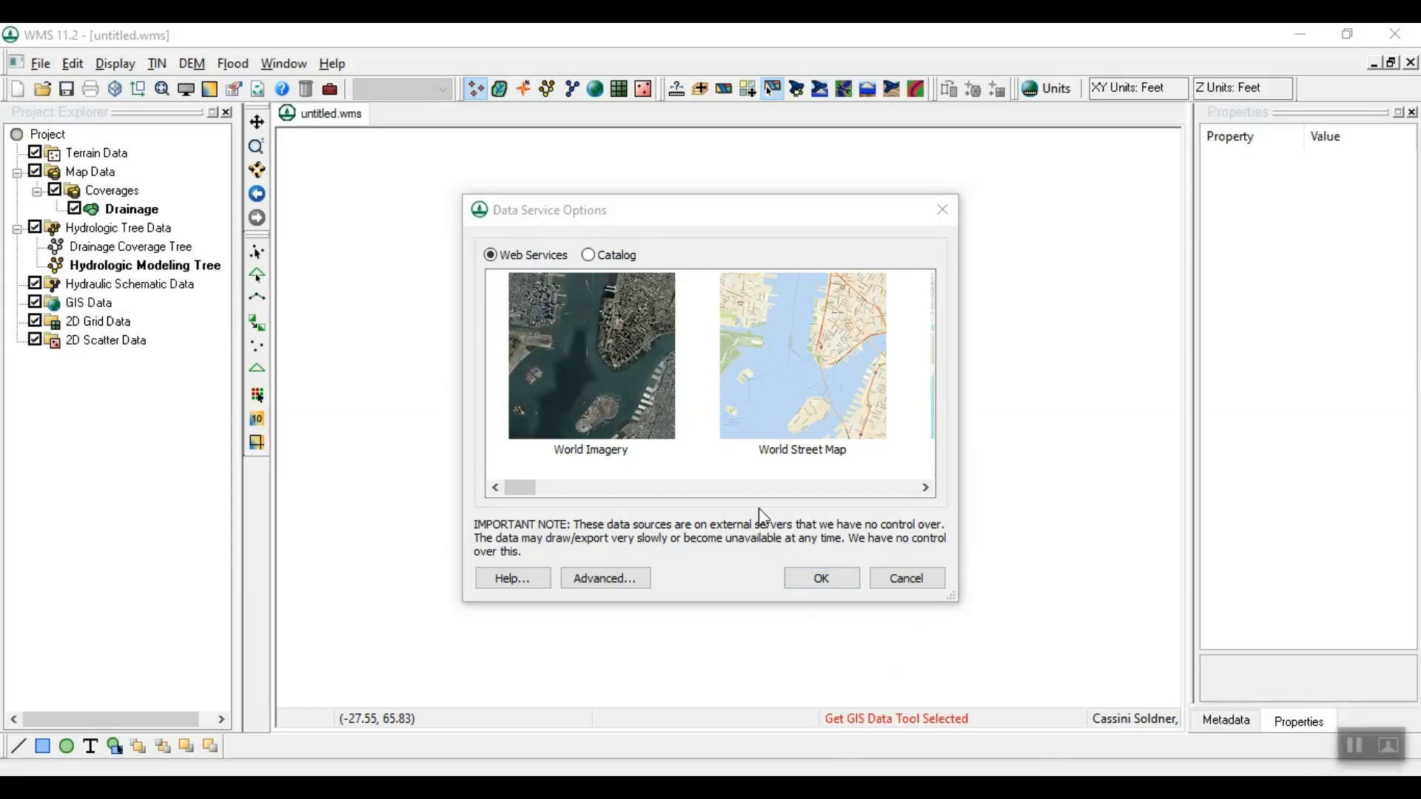
{"action": "left_click_drag", "start_coordinate": [519, 487], "coordinate": [583, 487]}
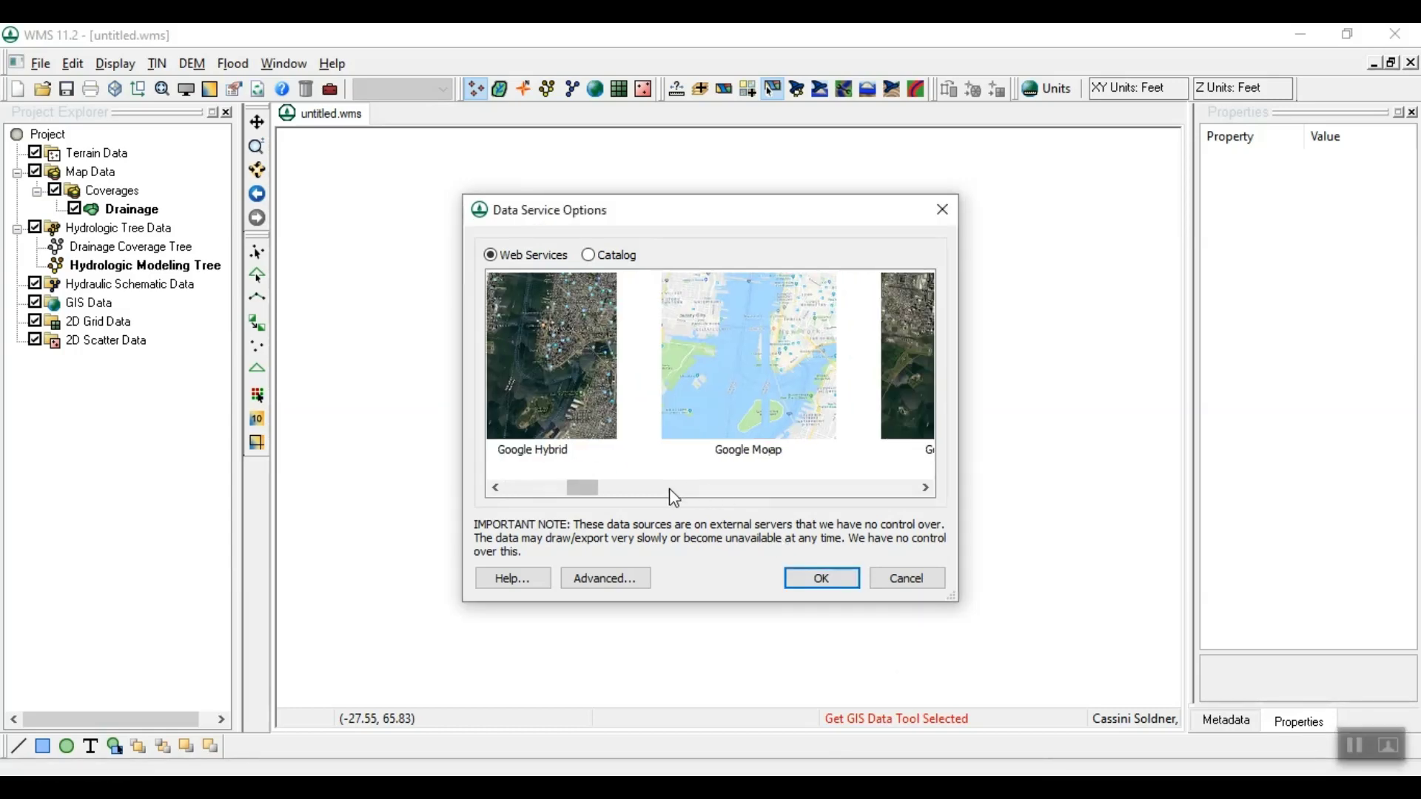
{"action": "left_click_drag", "start_coordinate": [583, 487], "coordinate": [646, 488]}
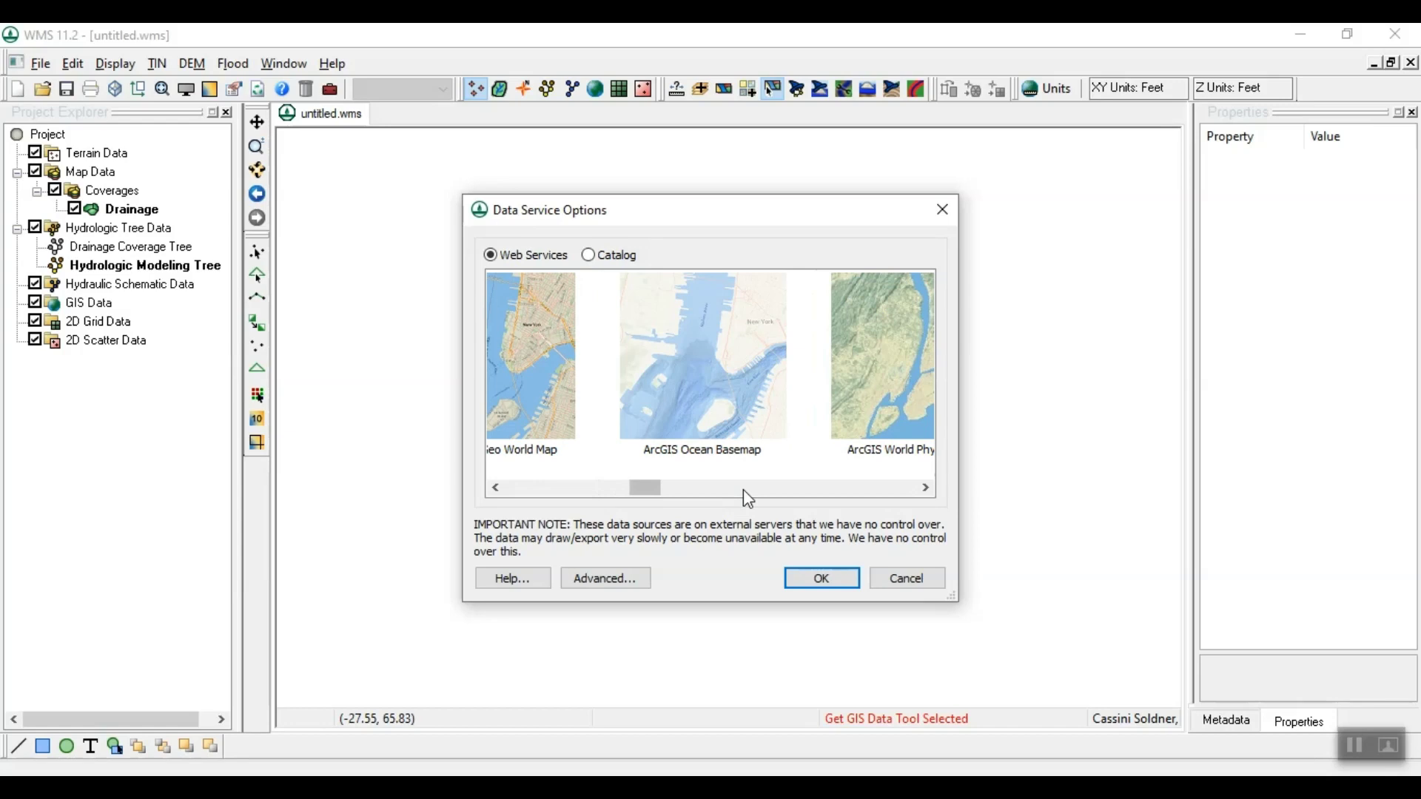
{"action": "left_click_drag", "start_coordinate": [646, 487], "coordinate": [707, 487]}
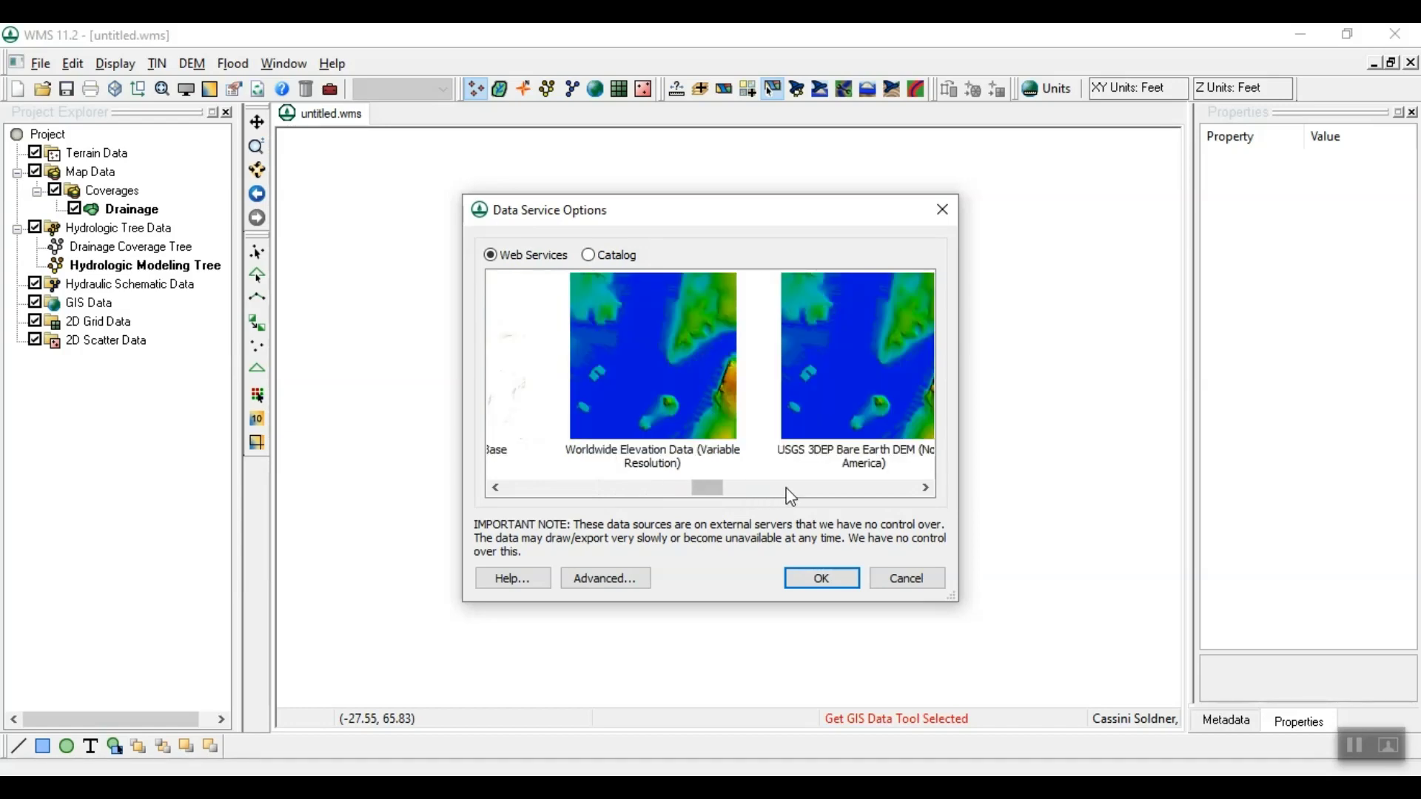
{"action": "left_click", "coordinate": [651, 354]}
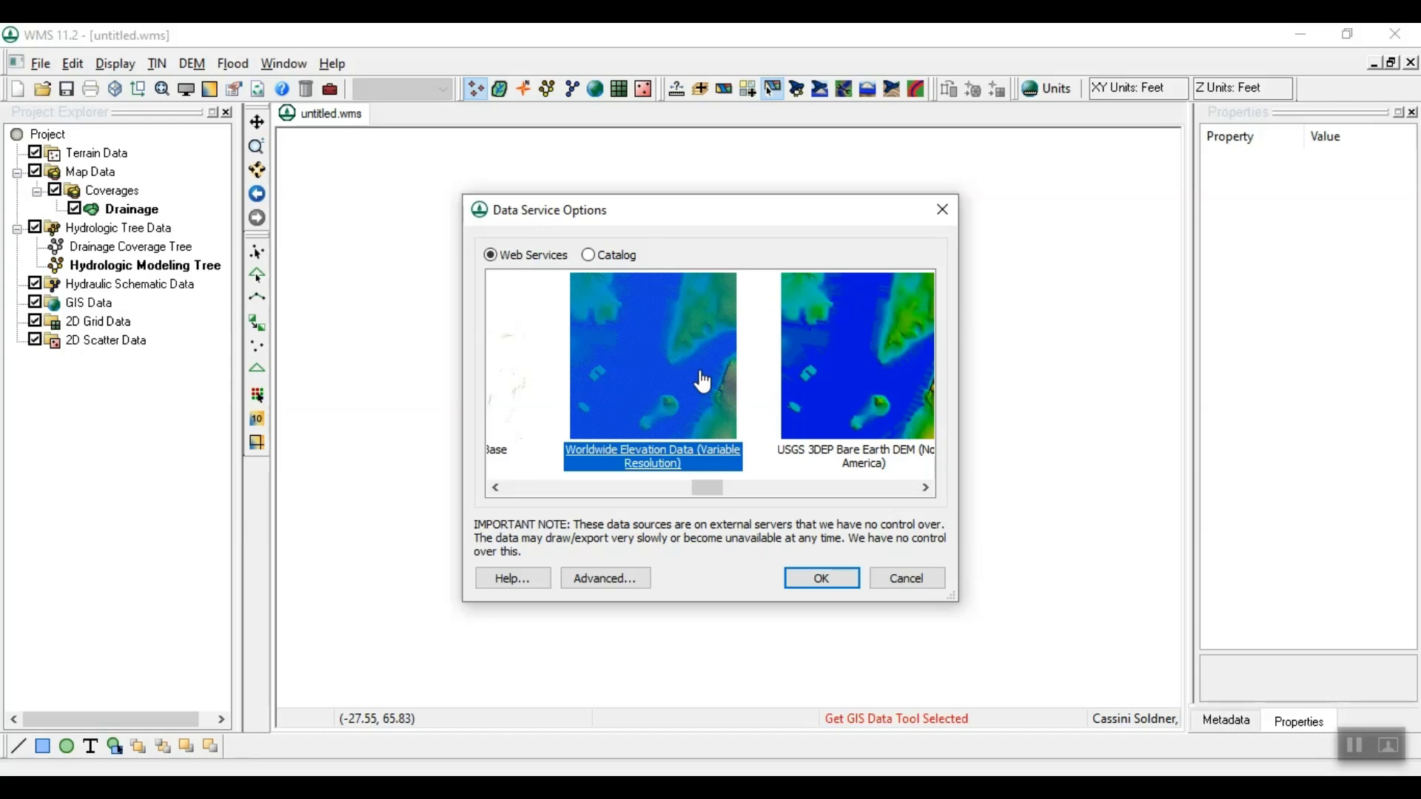
{"action": "mouse_move", "coordinate": [814, 647]}
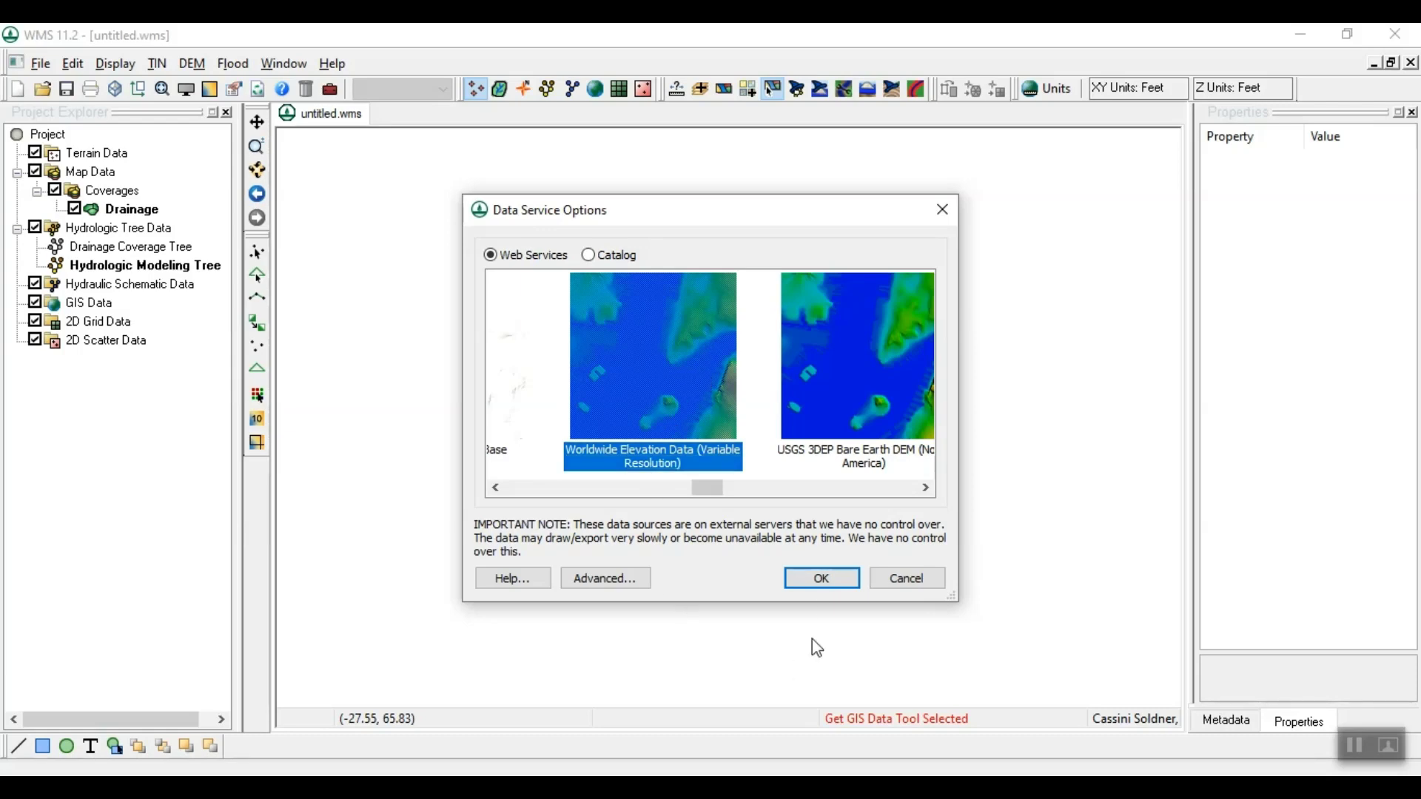
{"action": "left_click", "coordinate": [818, 579]}
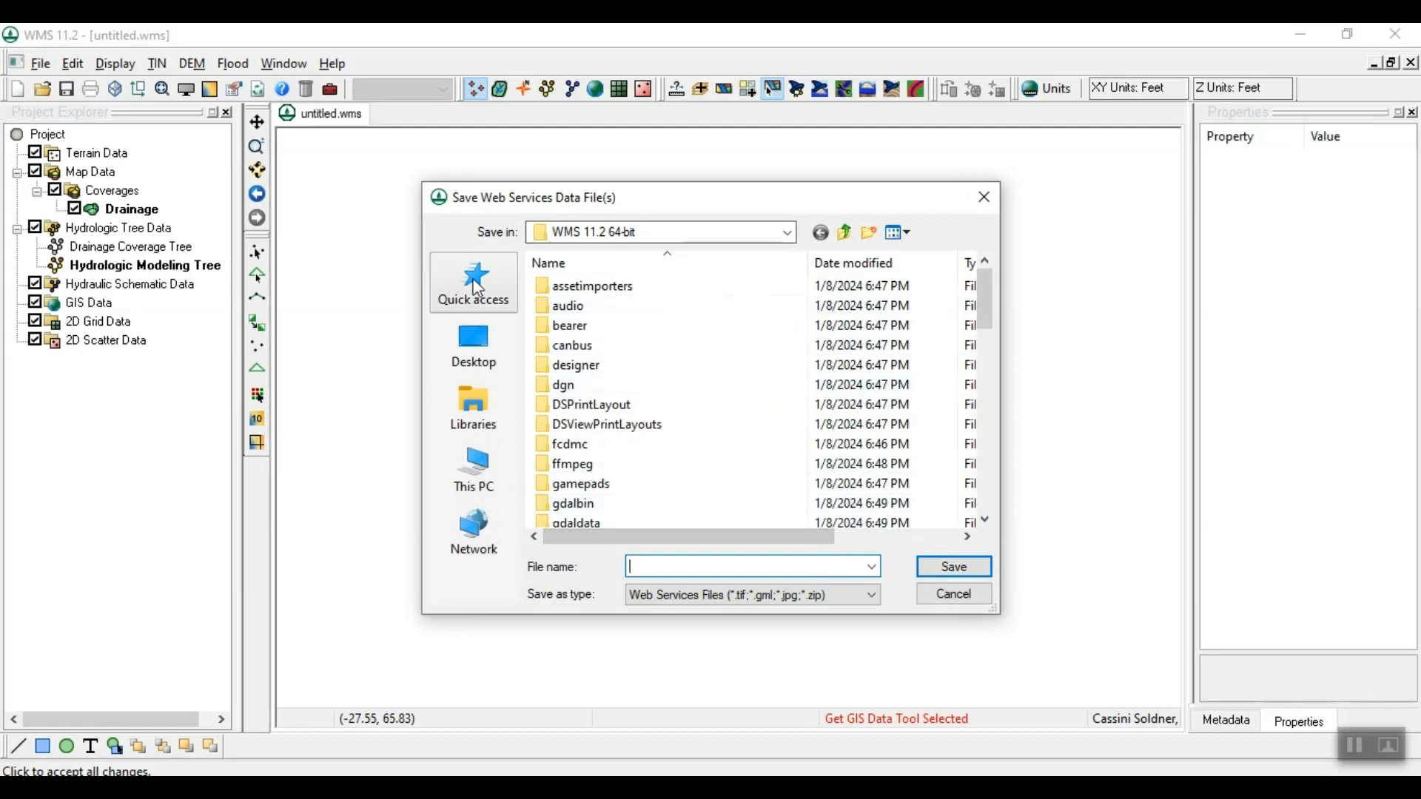
Save the elevation download to the Desktop as 'Wadi Al - Arab'.
{"action": "left_click", "coordinate": [473, 466]}
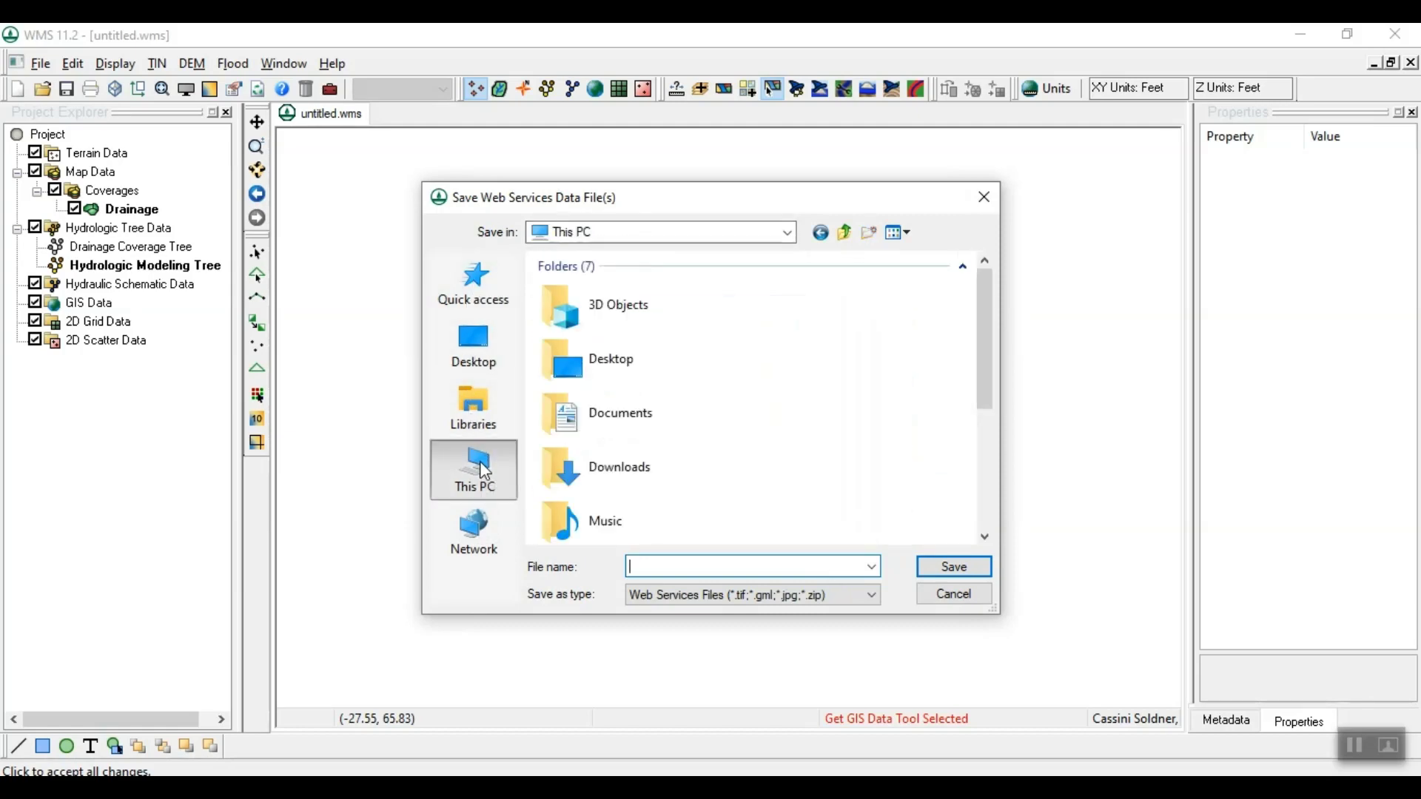
{"action": "mouse_move", "coordinate": [474, 409]}
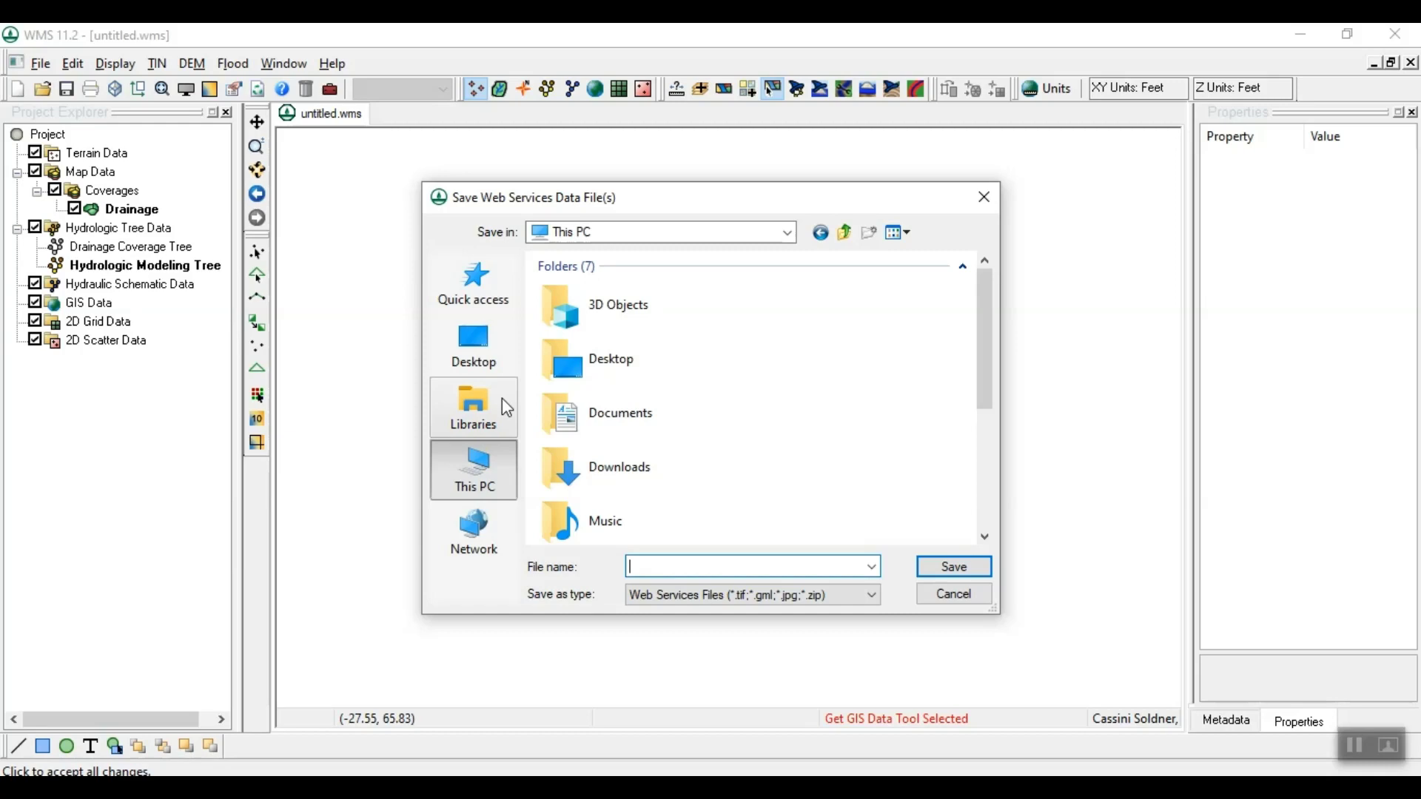
{"action": "left_click", "coordinate": [610, 358]}
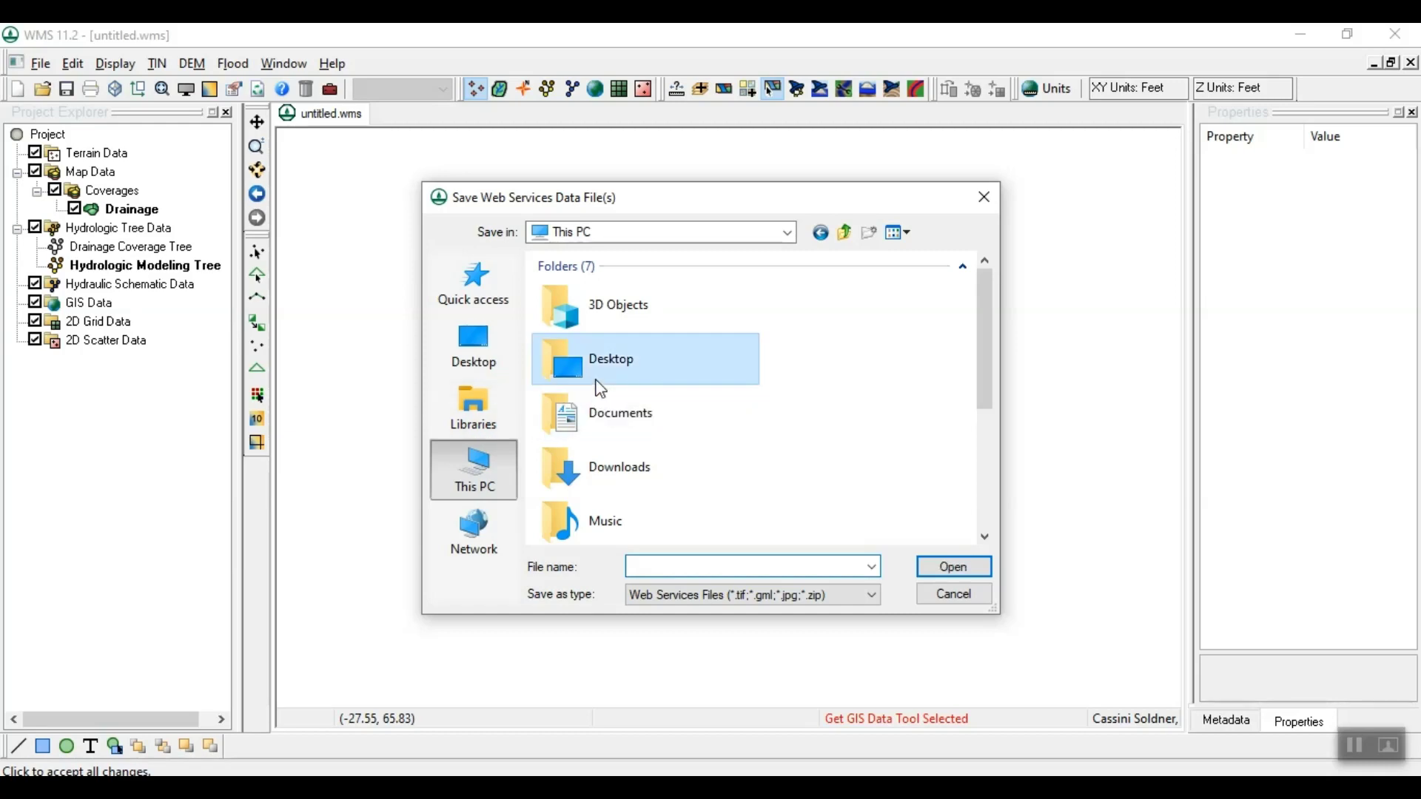
{"action": "double_click", "coordinate": [610, 358]}
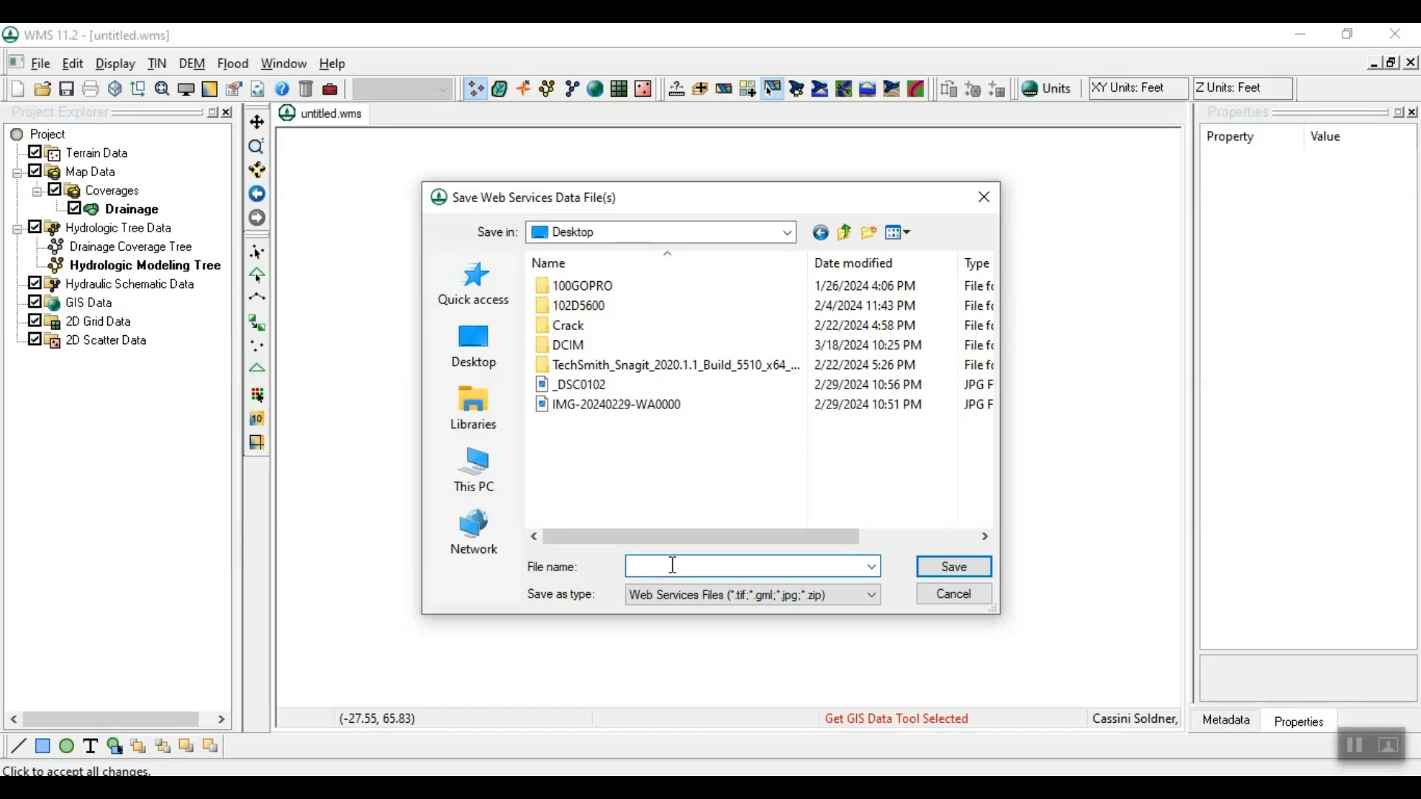
{"action": "type", "text": "Wa"}
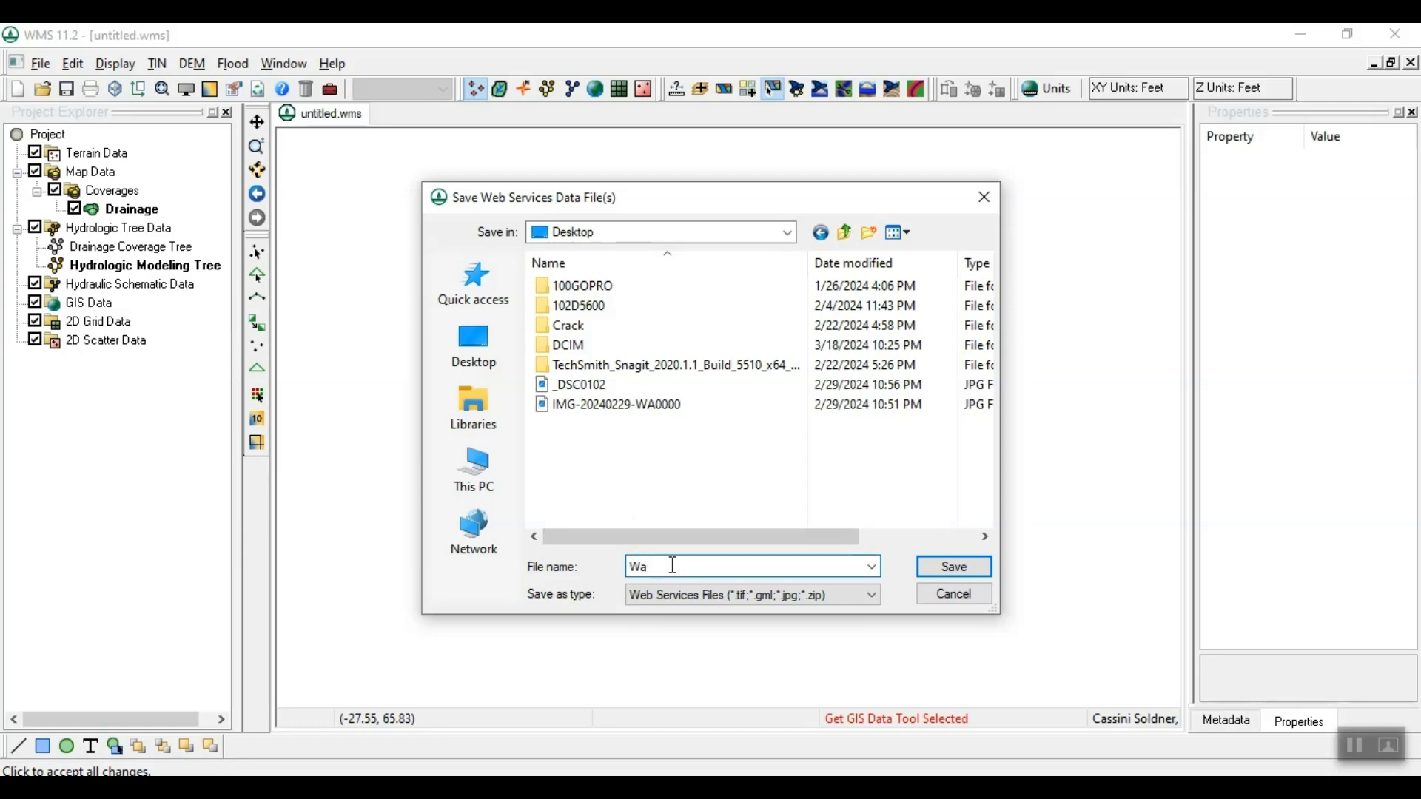
{"action": "type", "text": "di Al -"}
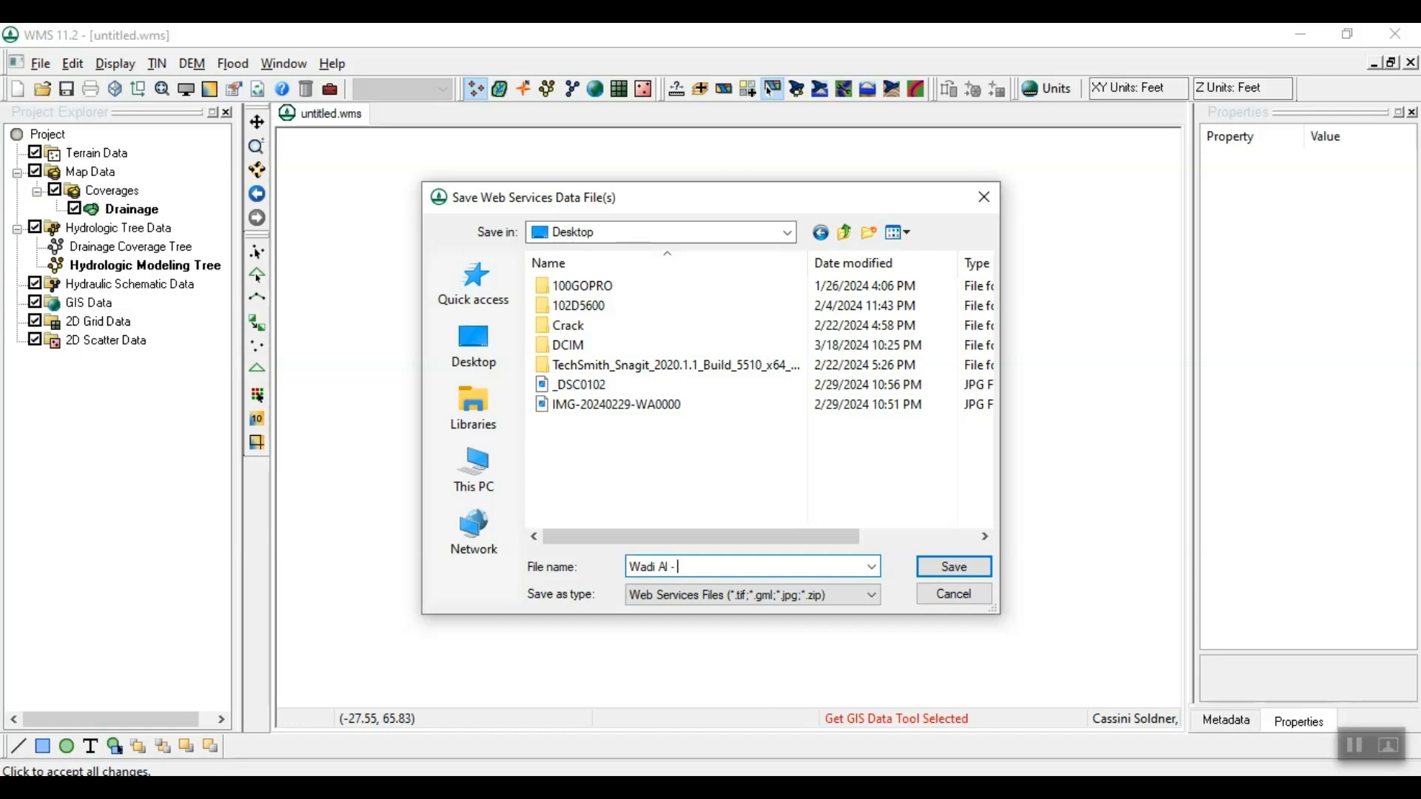
{"action": "type", "text": "Arab"}
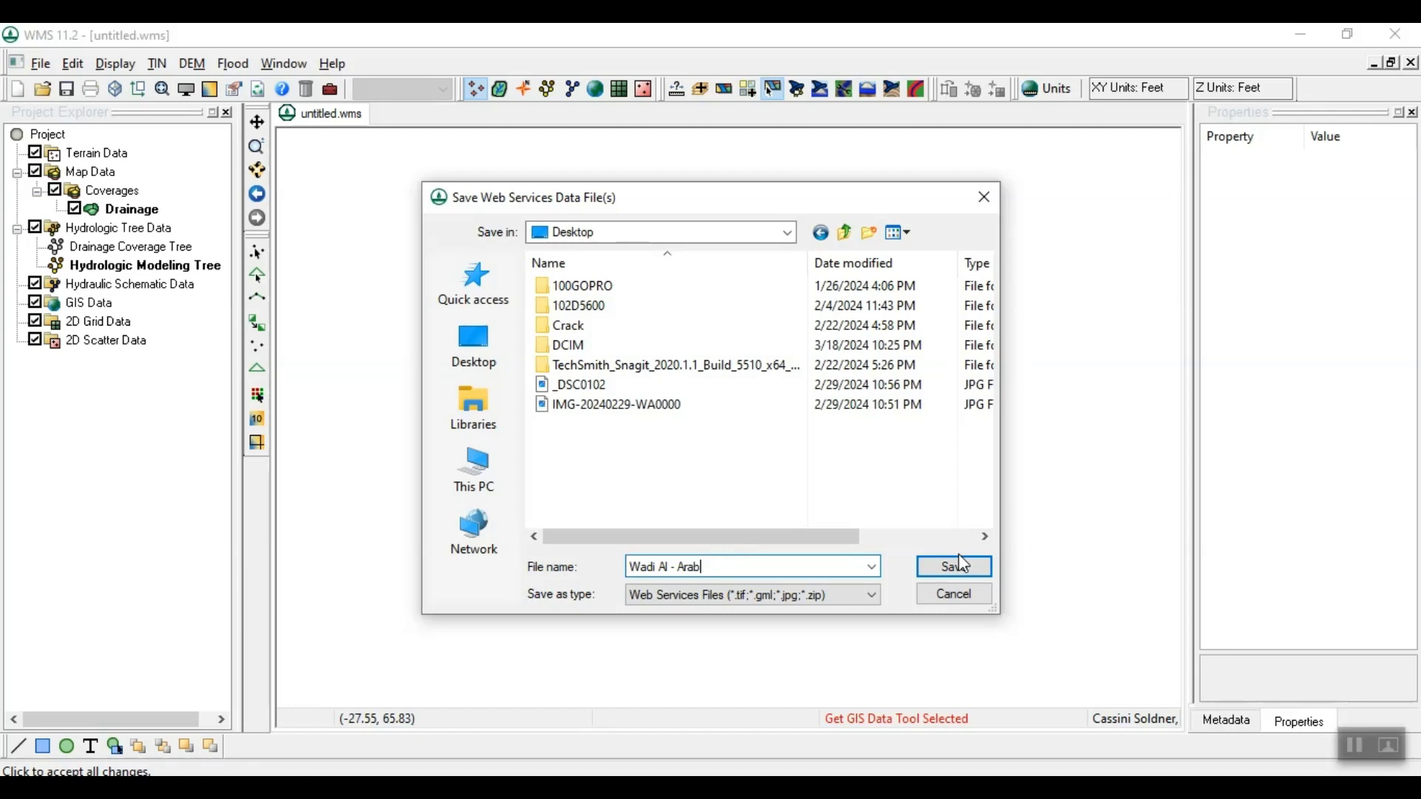
{"action": "left_click", "coordinate": [952, 565]}
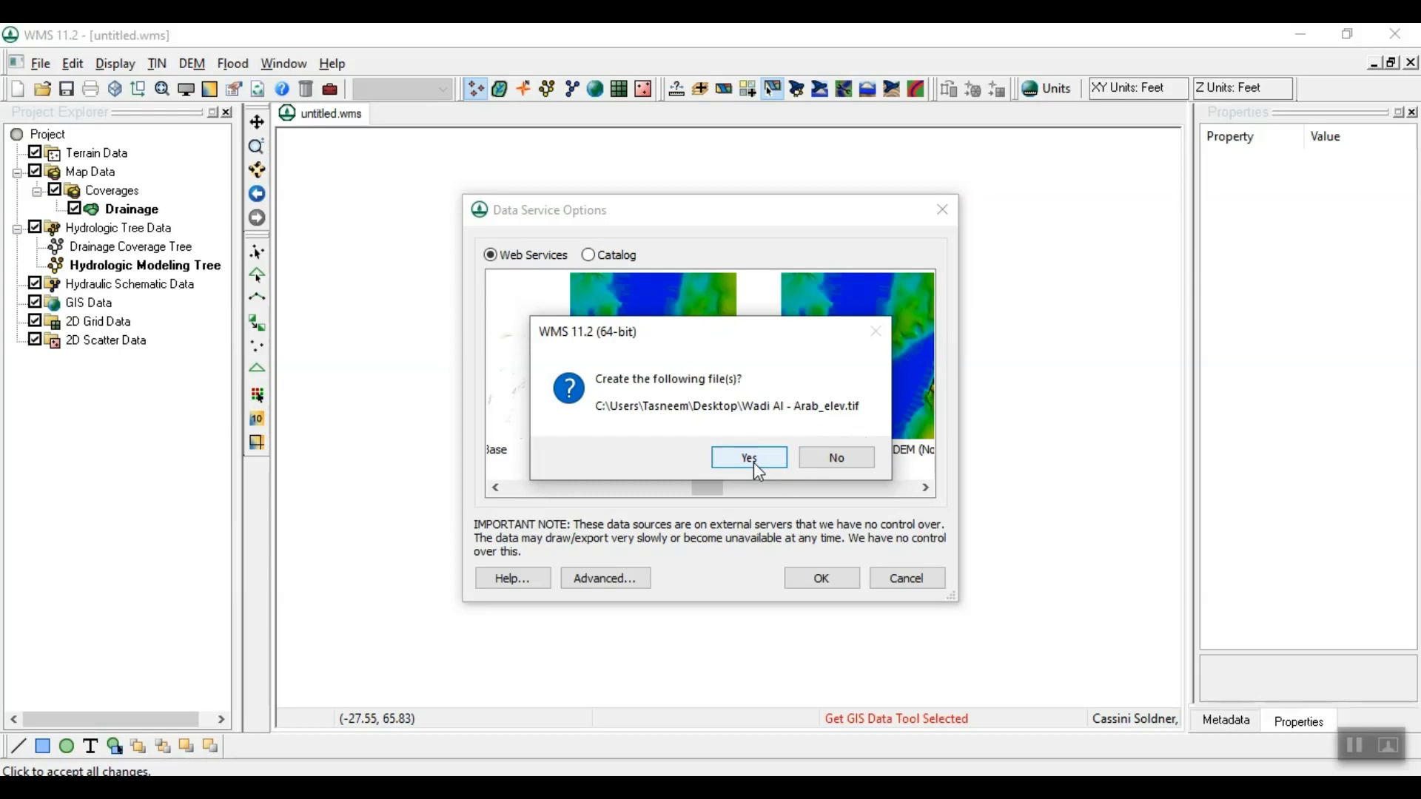
Create the file and download the elevation tiles at zoom level 10 (129.5 m resolution).
{"action": "left_click", "coordinate": [747, 457]}
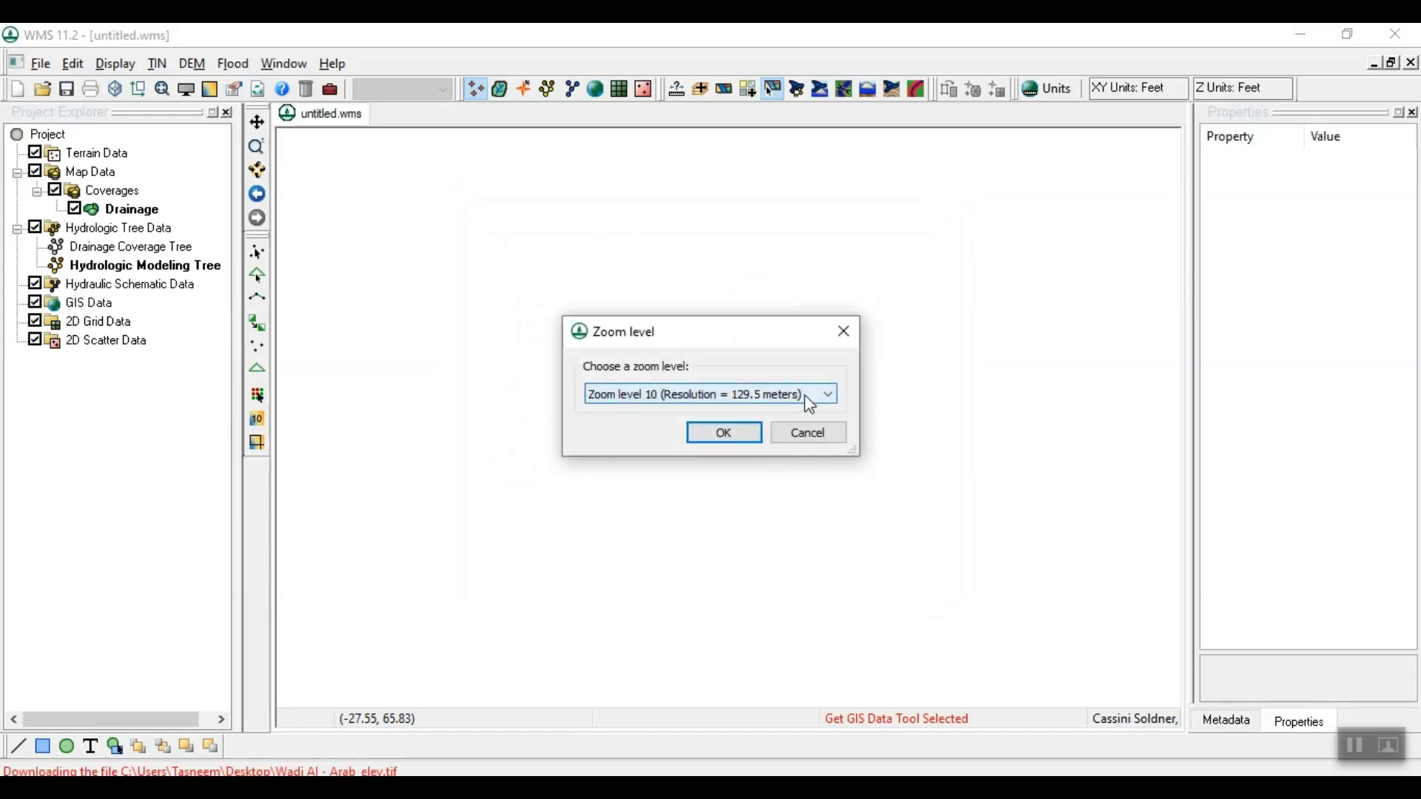
{"action": "left_click", "coordinate": [825, 394]}
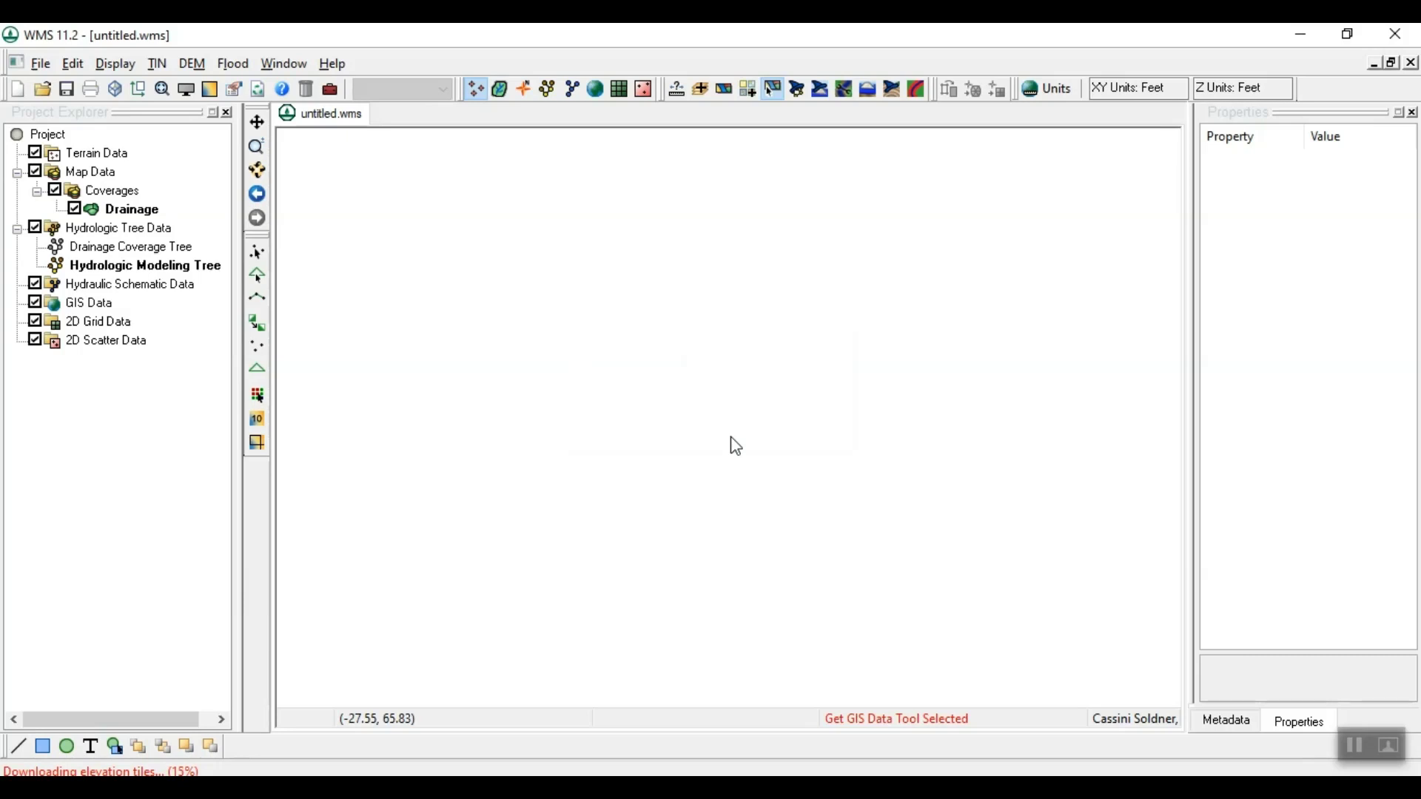
{"action": "mouse_move", "coordinate": [354, 702]}
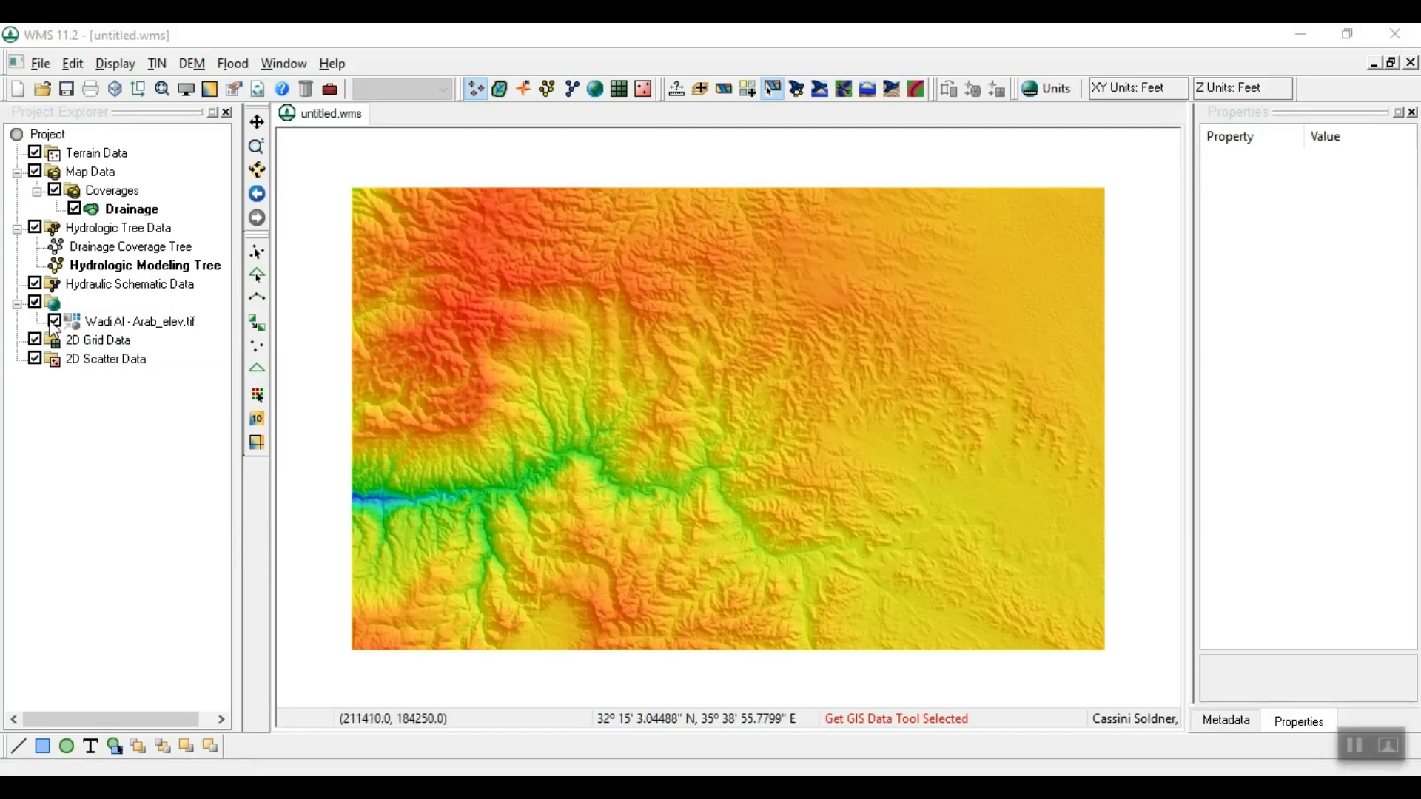
Start converting Wadi Al - Arab_elev.tif to a DEM from the GIS Data raster's Convert To menu.
{"action": "right_click", "coordinate": [141, 321]}
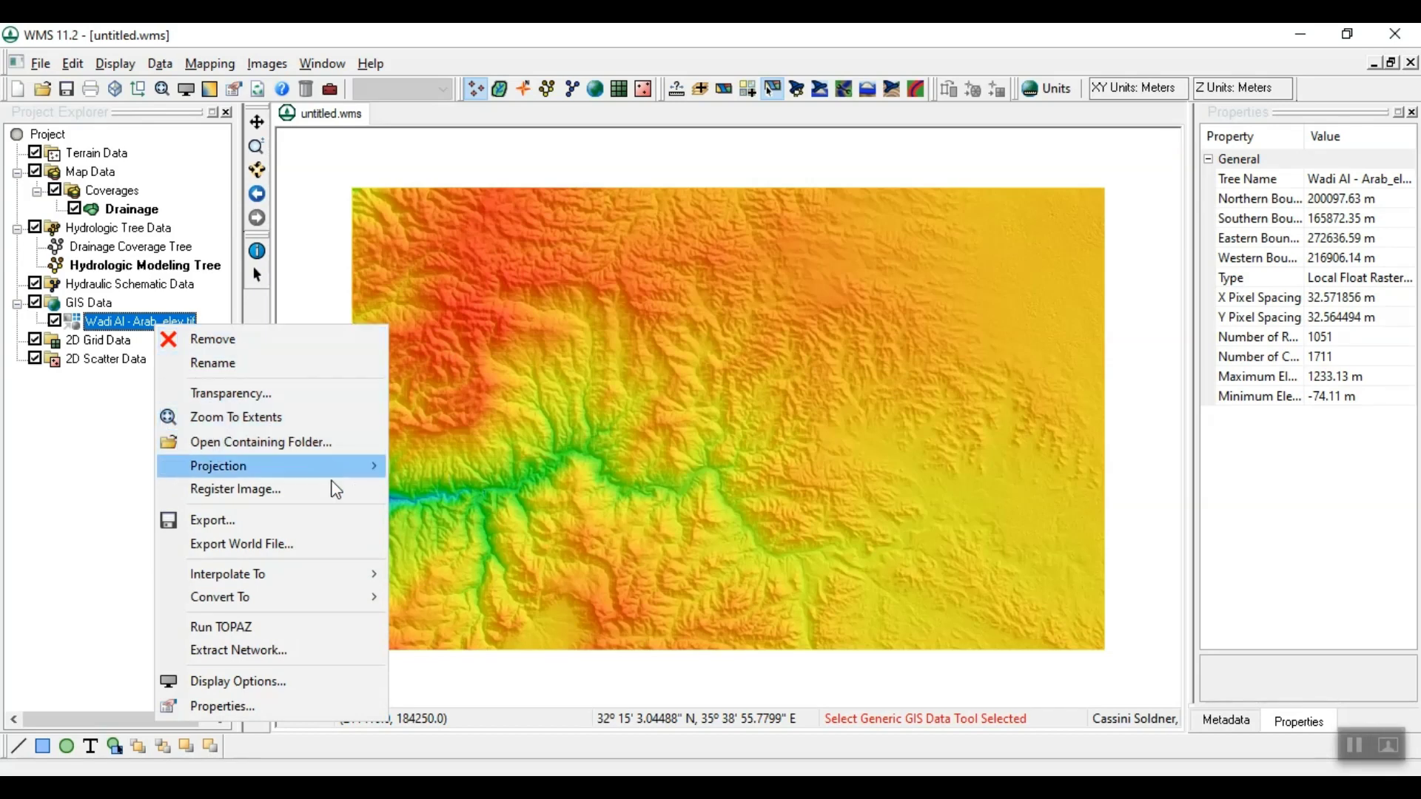
{"action": "mouse_move", "coordinate": [219, 597]}
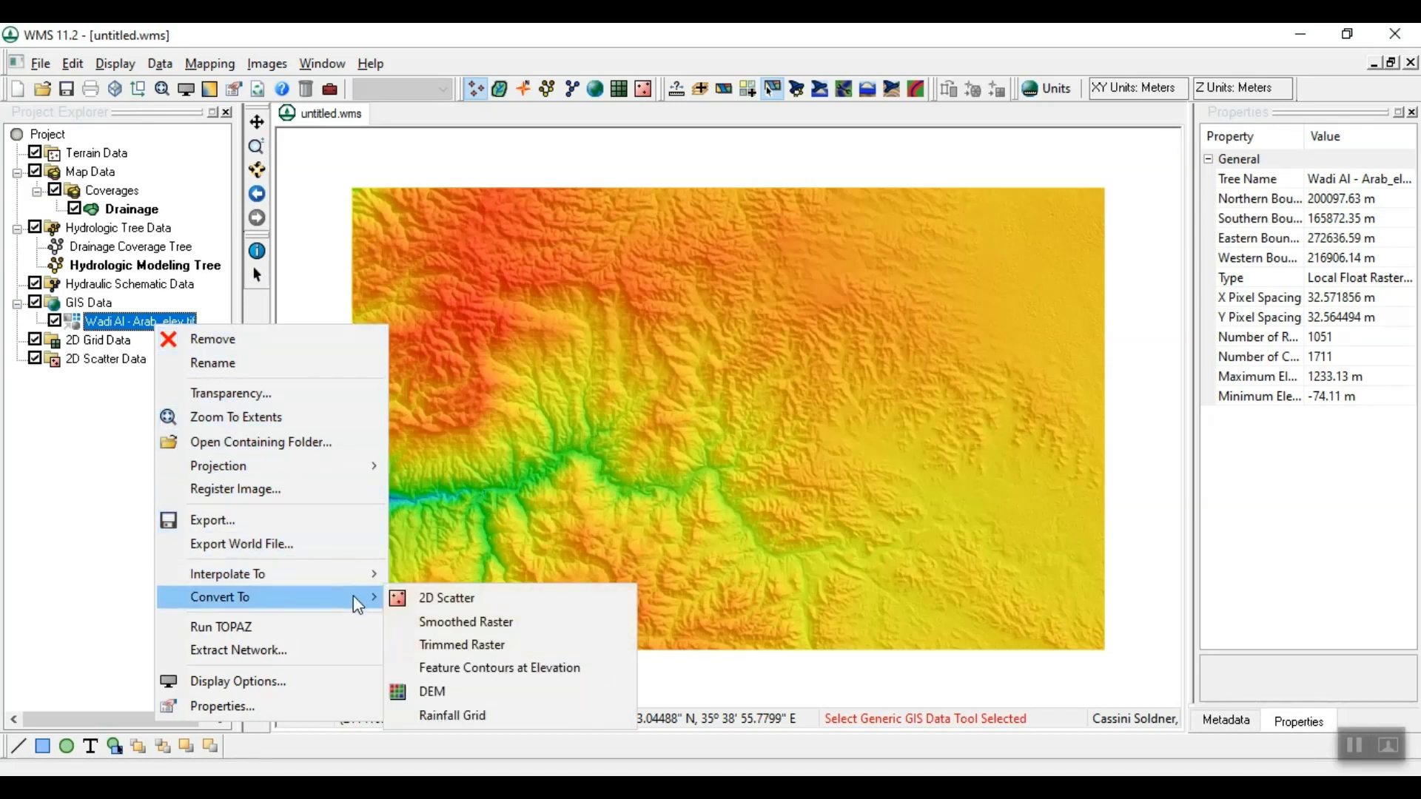
{"action": "mouse_move", "coordinate": [466, 622]}
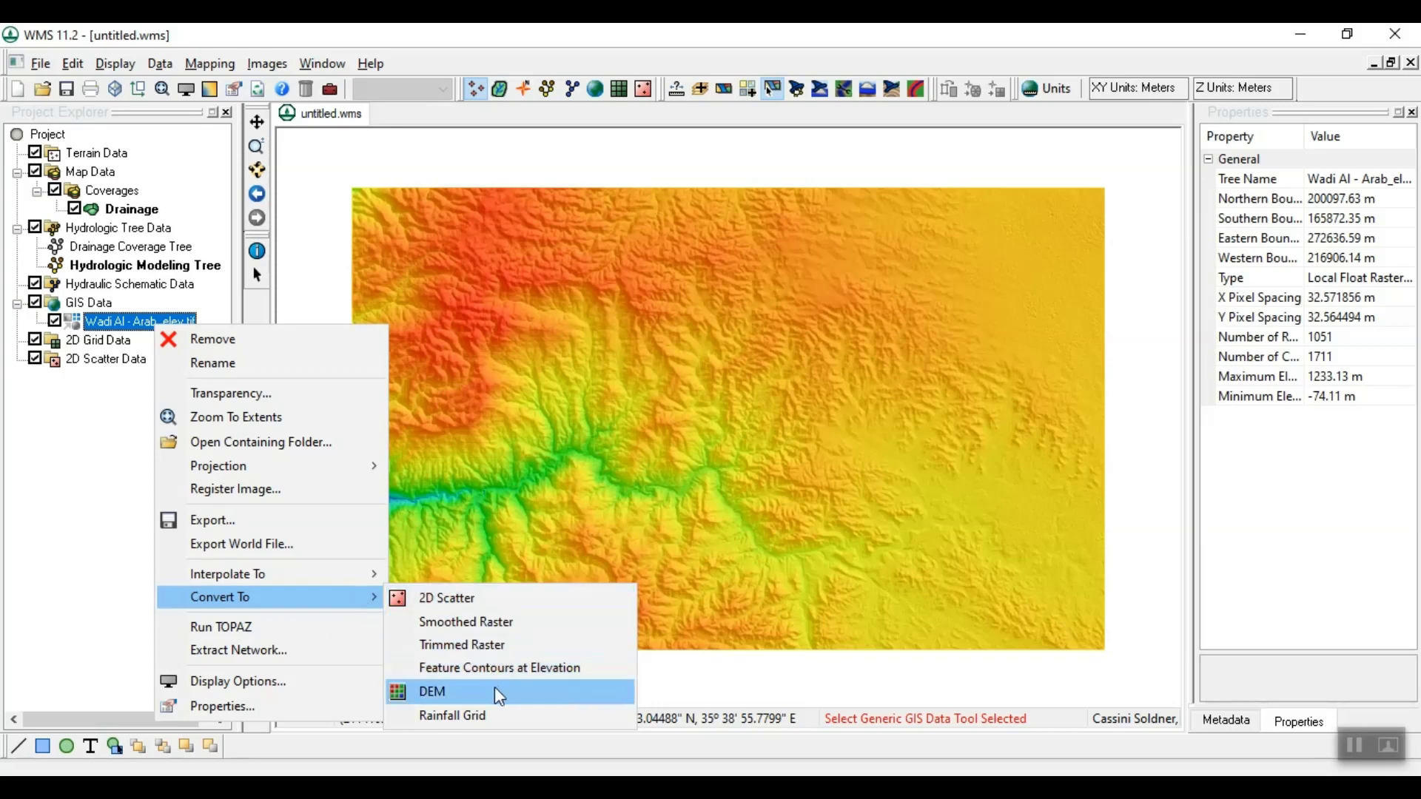
{"action": "left_click", "coordinate": [430, 691]}
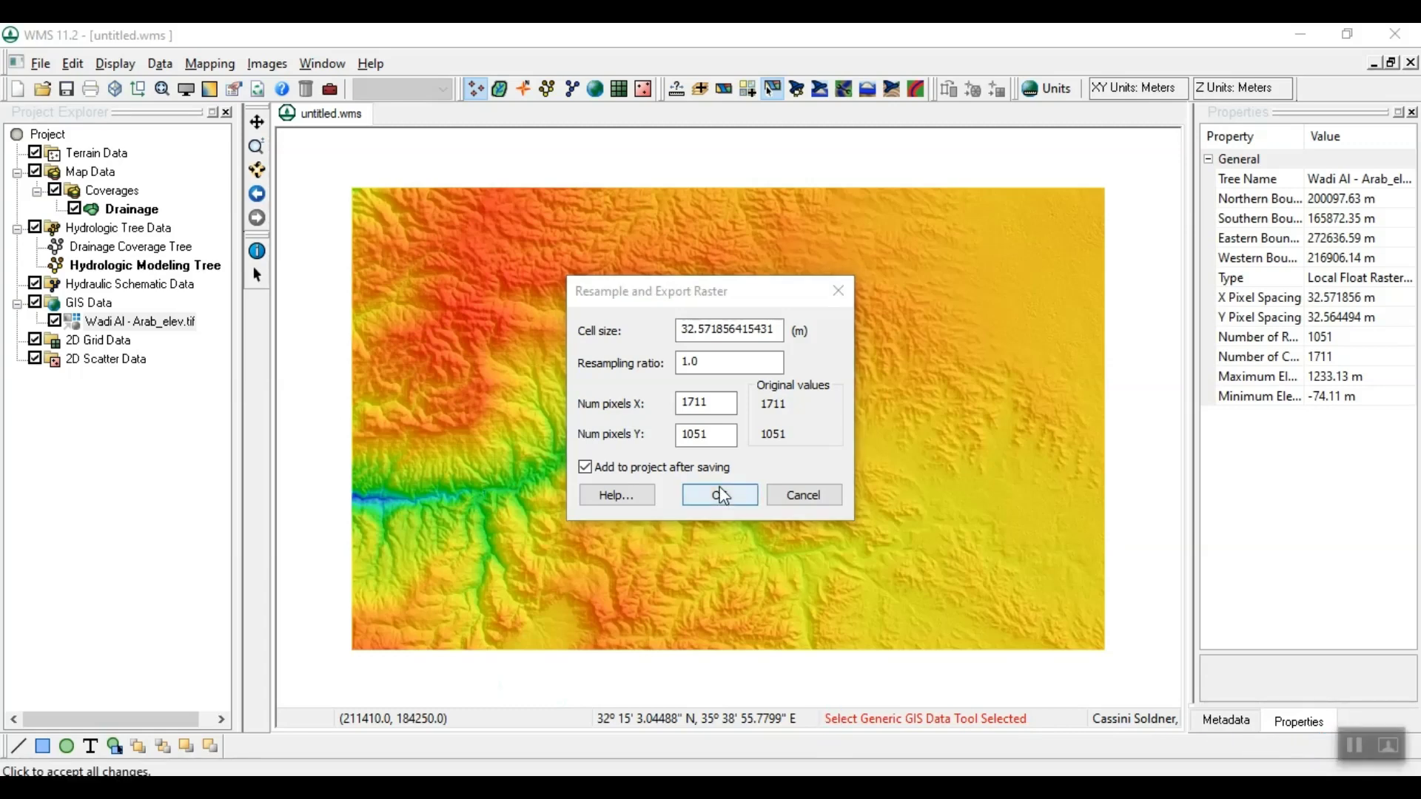
Keep the default cell size and create the DEM under Terrain Data (elevations -50 to 1120).
{"action": "left_click", "coordinate": [718, 494]}
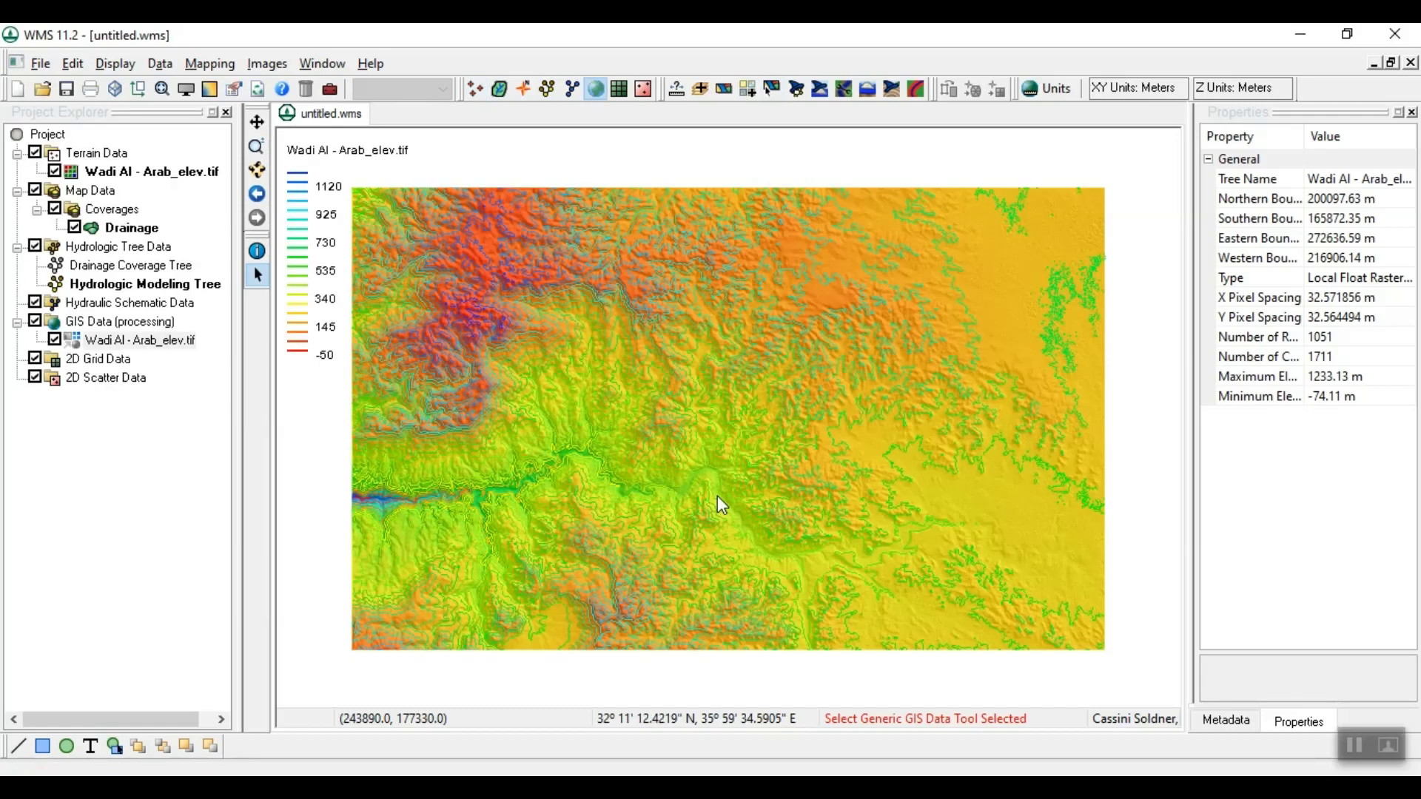
{"action": "mouse_move", "coordinate": [187, 162]}
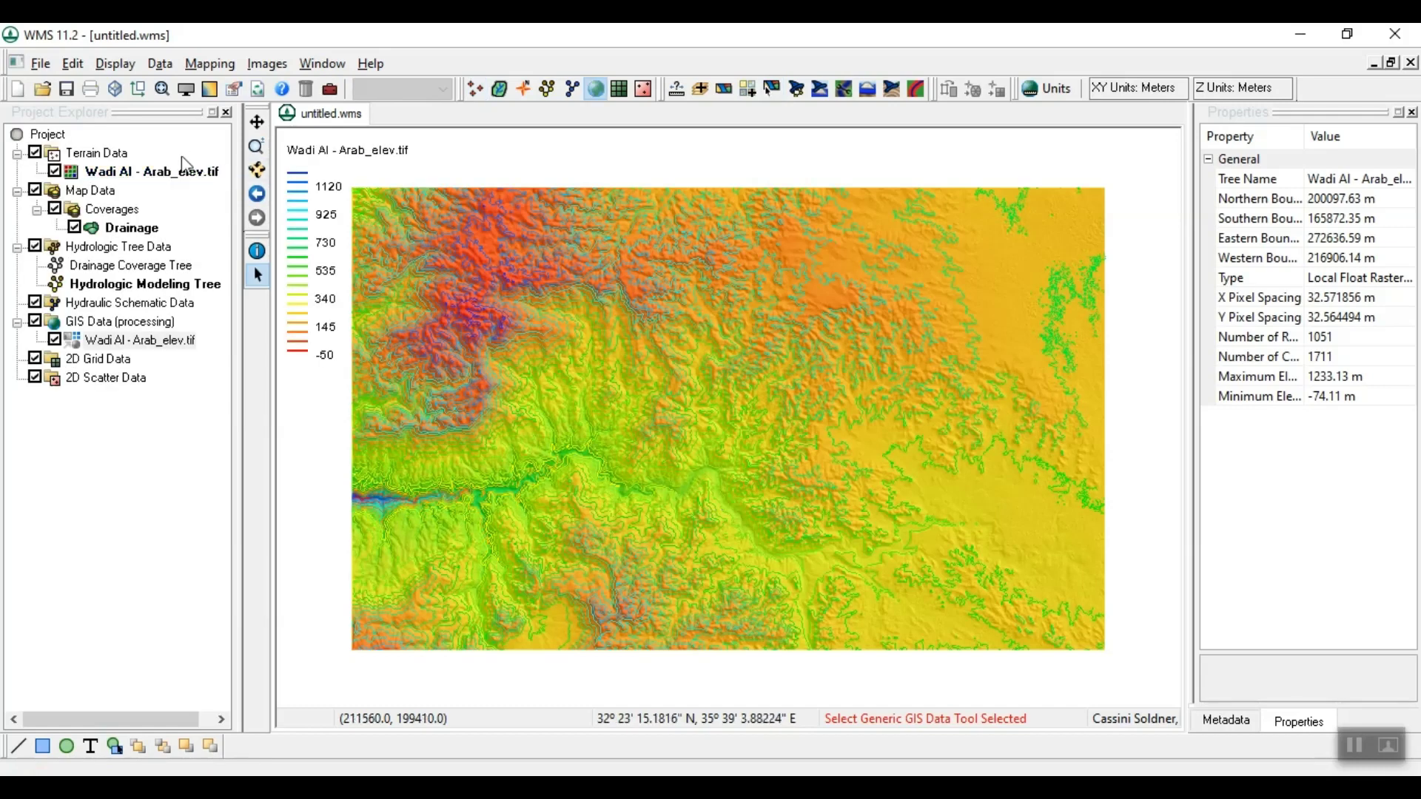